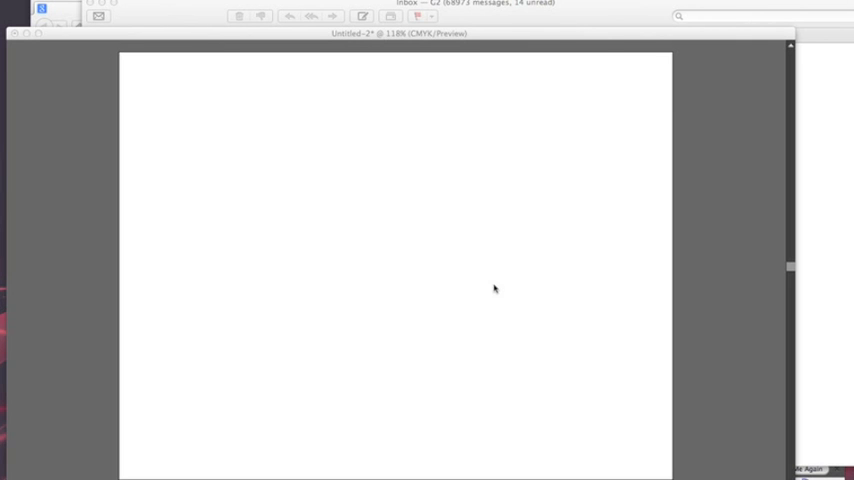
mouse_move(504, 33)
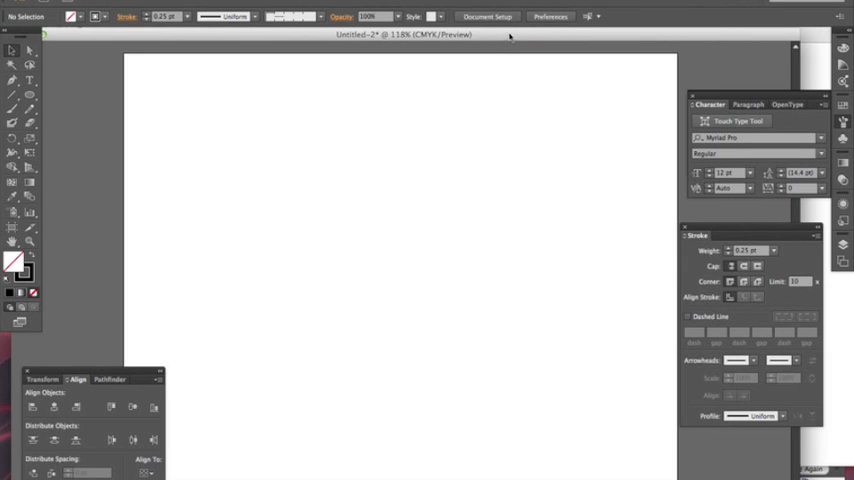
mouse_move(359, 226)
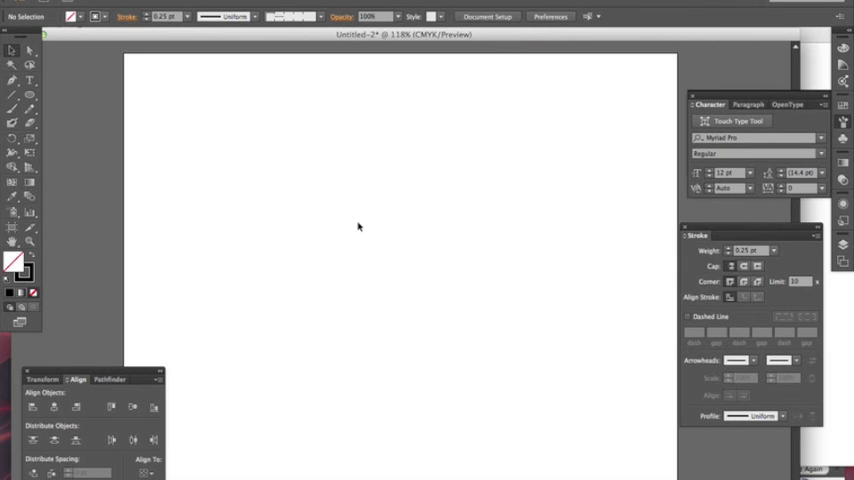
mouse_move(212, 213)
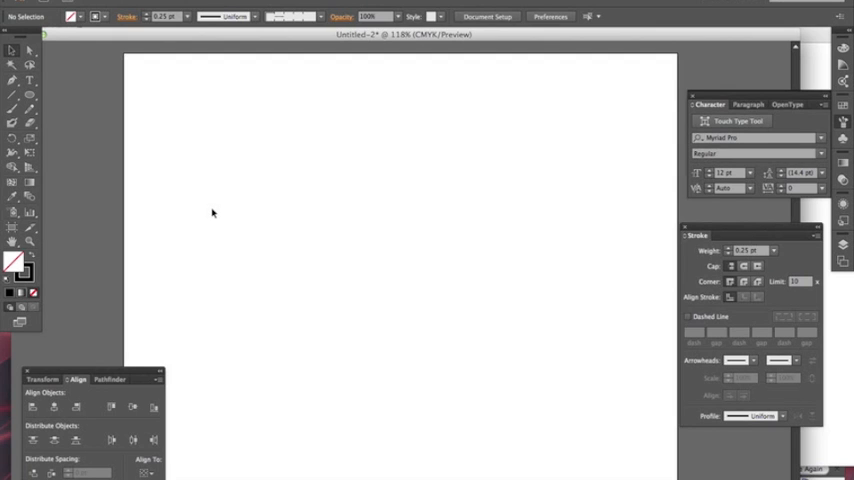
mouse_move(491, 207)
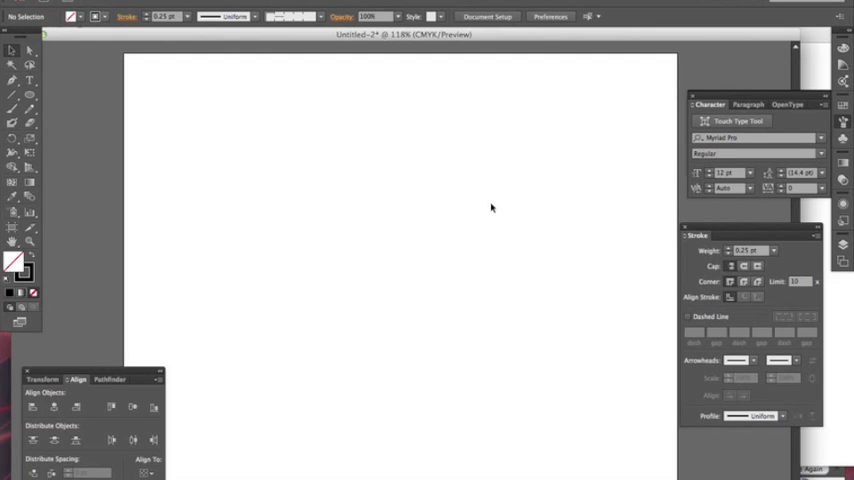
mouse_move(53, 79)
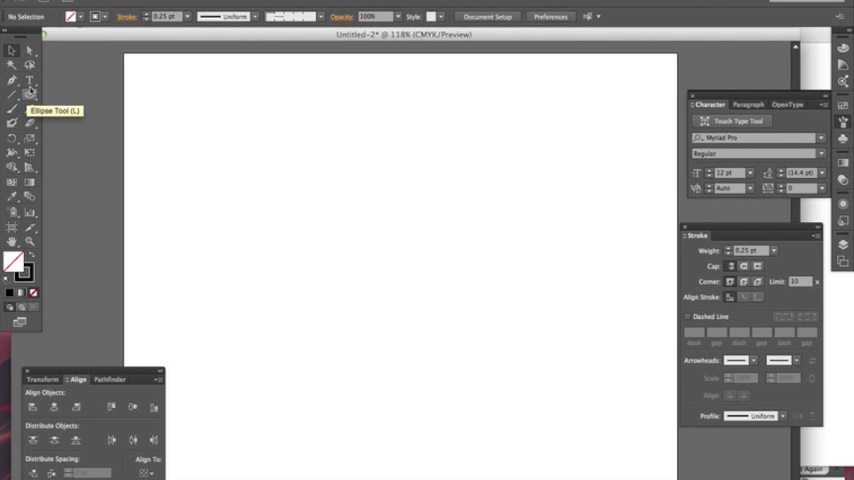
mouse_move(57, 104)
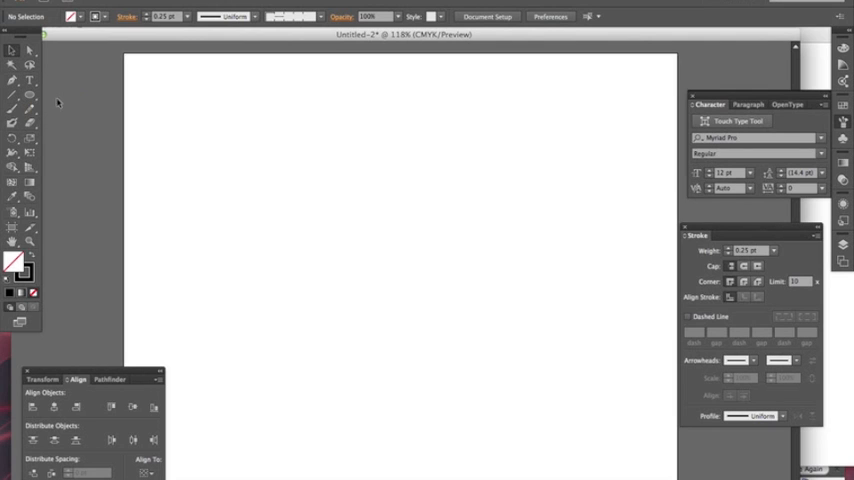
mouse_move(30, 95)
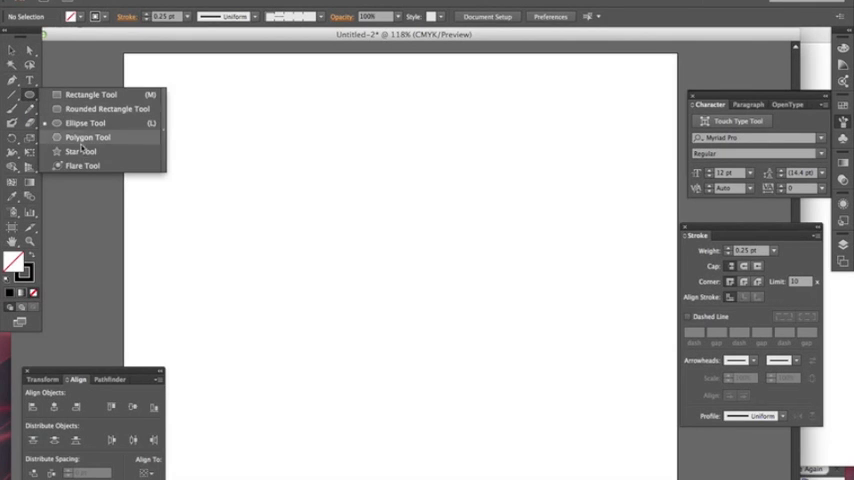
mouse_move(80, 151)
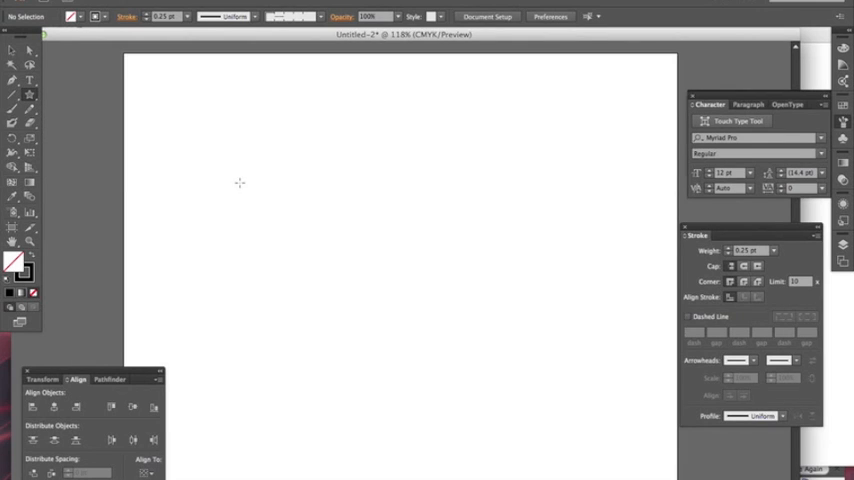
mouse_move(28, 260)
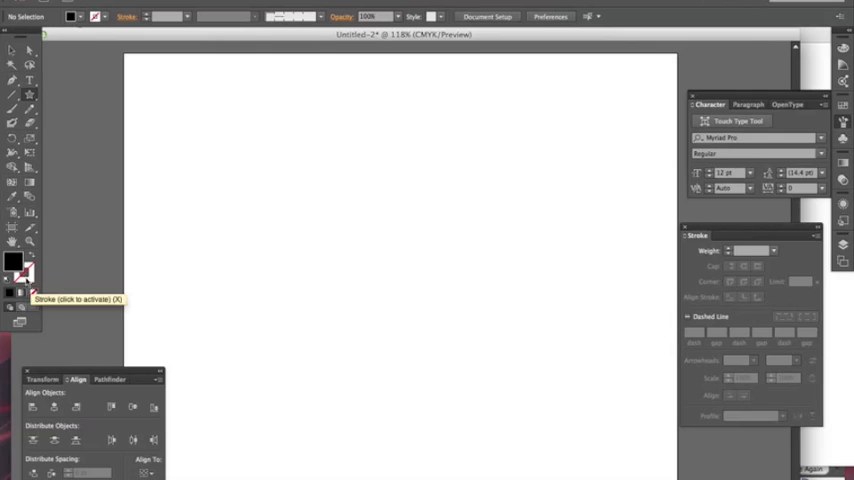
mouse_move(15, 264)
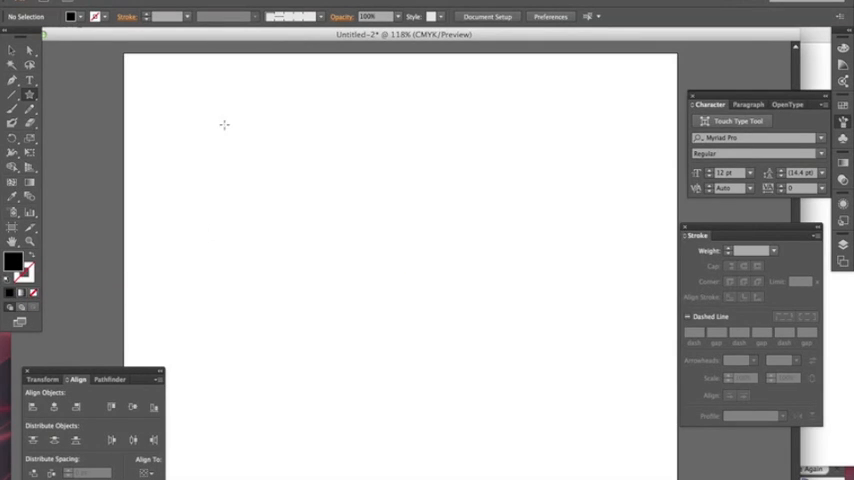
mouse_move(215, 120)
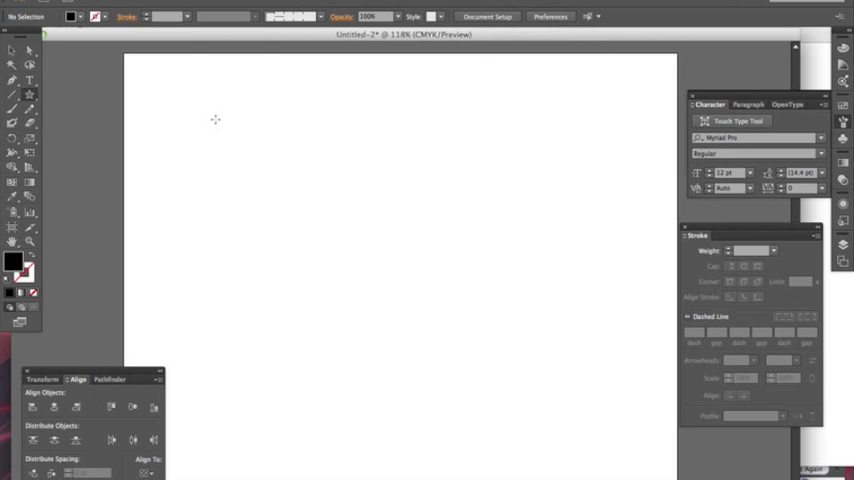
- Draw a small solid black star near the artboard's top left and select it
drag(215, 118, 220, 128)
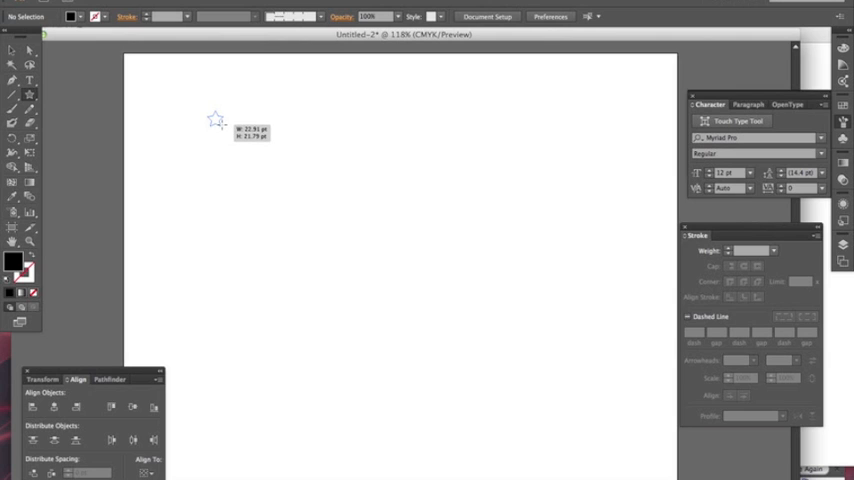
click(216, 120)
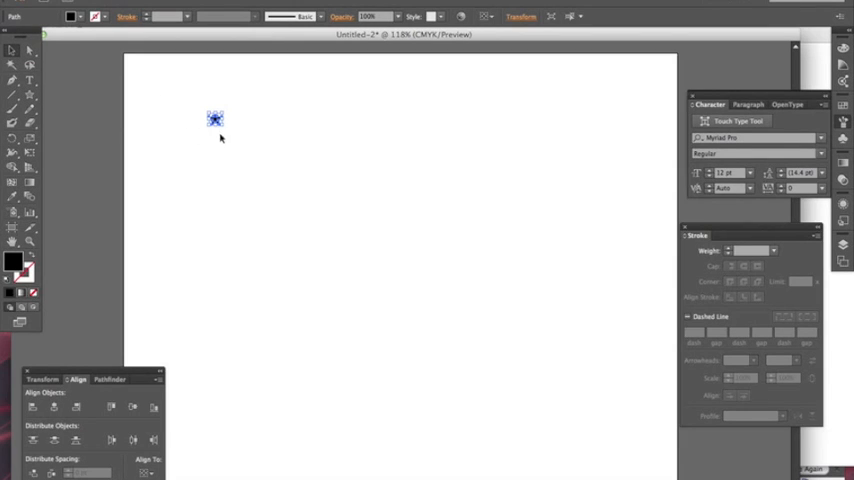
drag(214, 119, 216, 122)
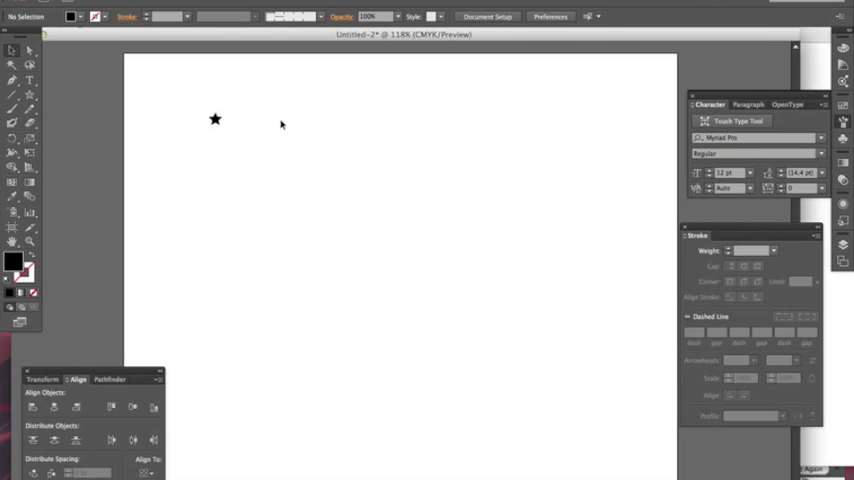
mouse_move(276, 120)
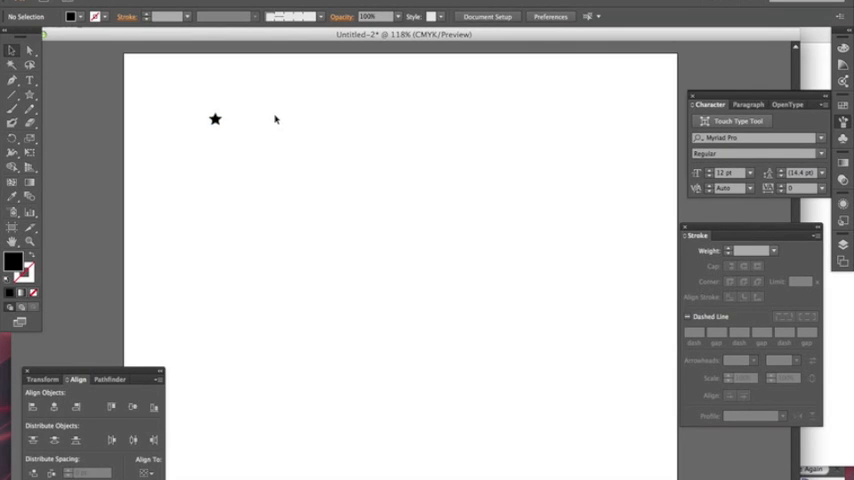
mouse_move(248, 93)
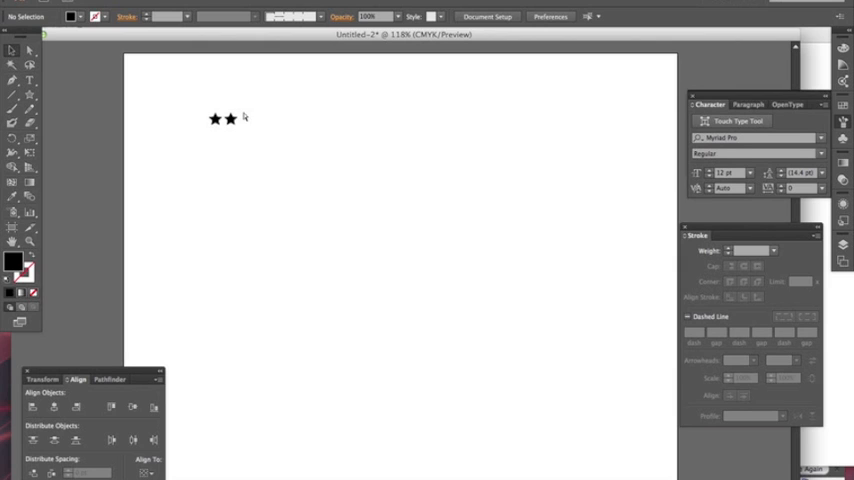
mouse_move(243, 116)
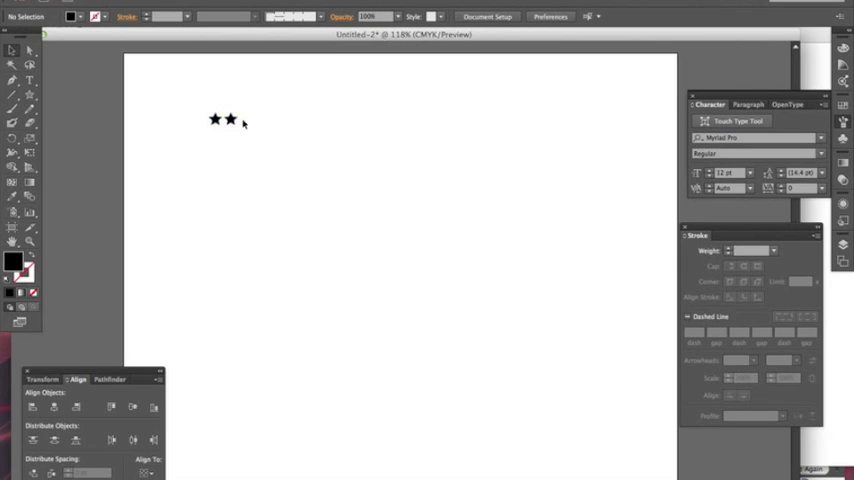
mouse_move(237, 122)
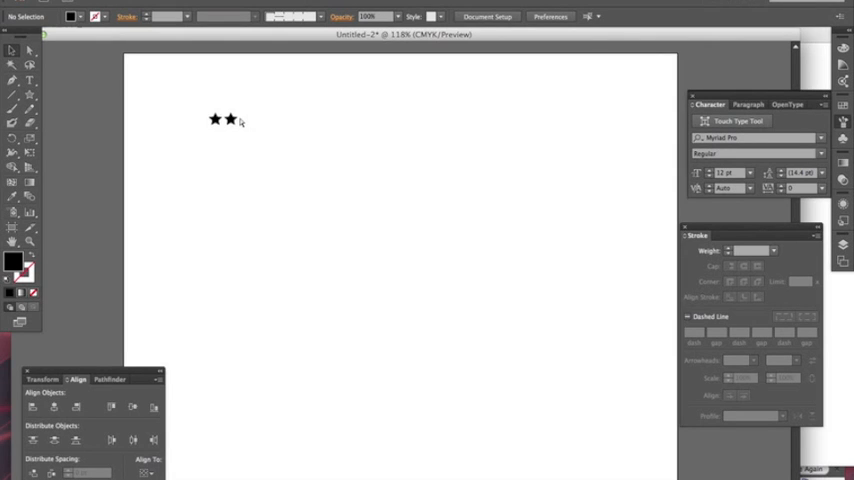
mouse_move(245, 124)
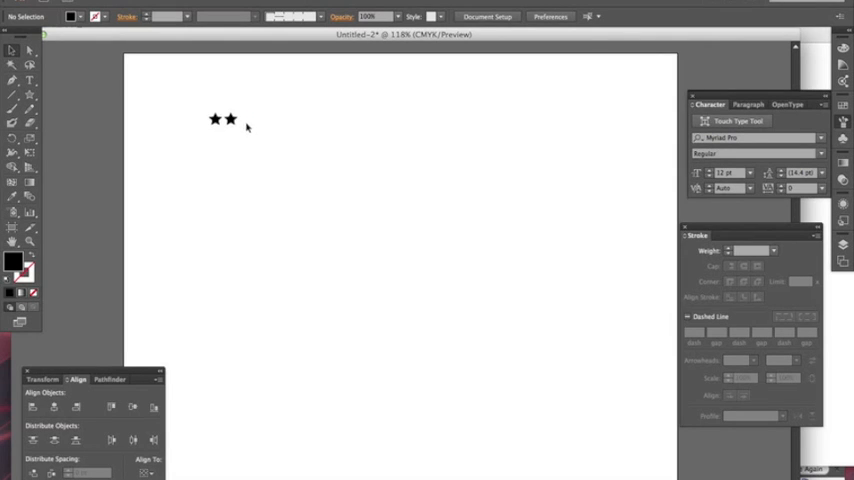
- Duplicate the star and place the copy just to its right
click(214, 119)
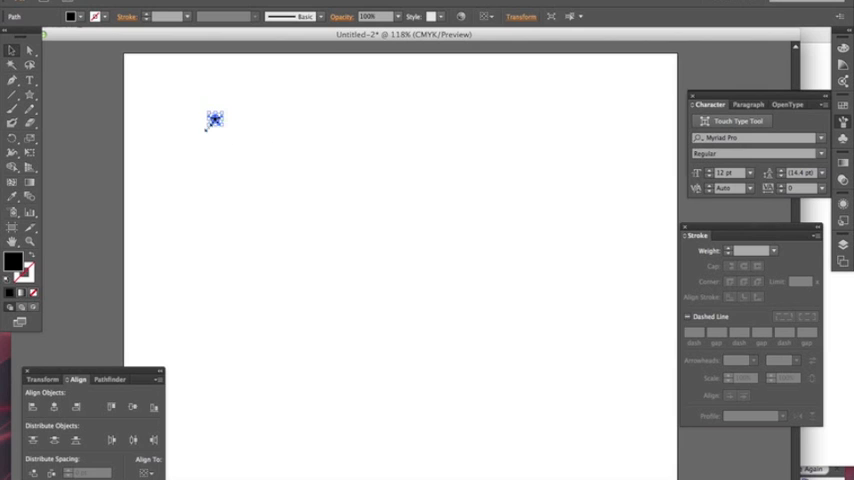
drag(211, 120, 225, 123)
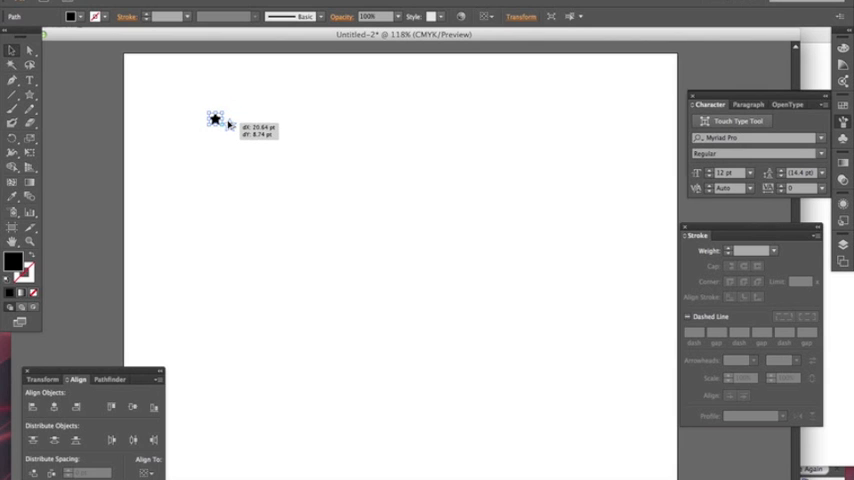
drag(214, 119, 232, 119)
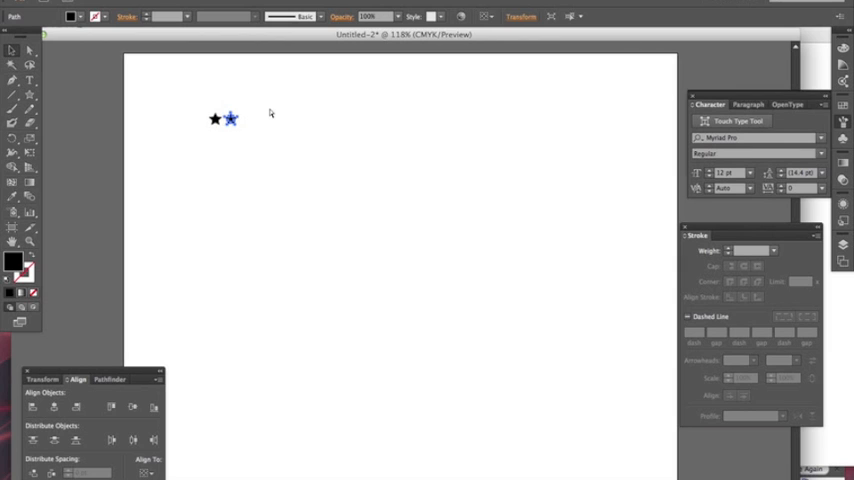
click(231, 119)
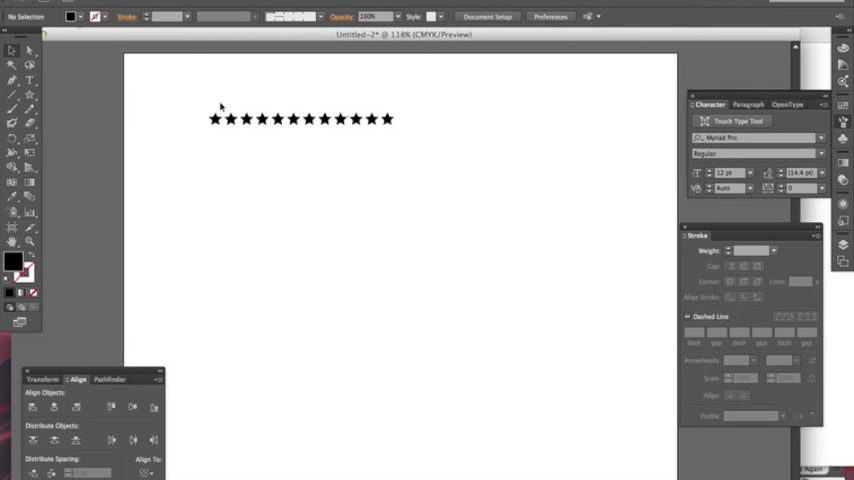
mouse_move(200, 98)
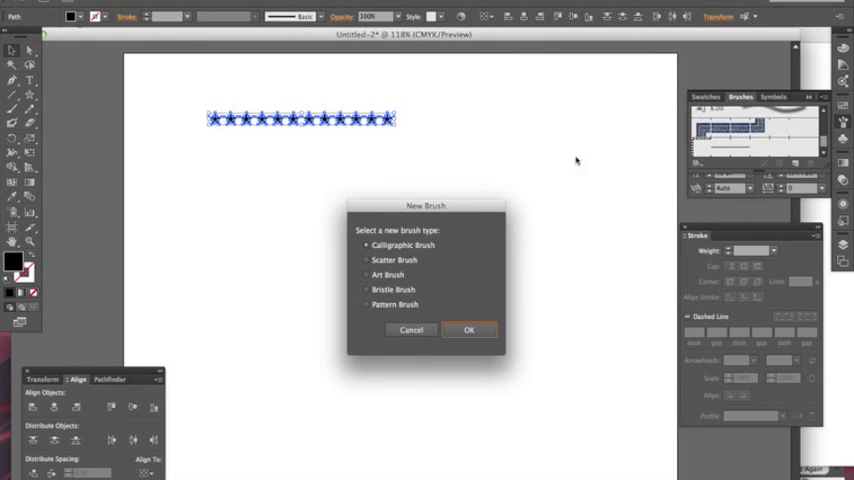
mouse_move(360, 313)
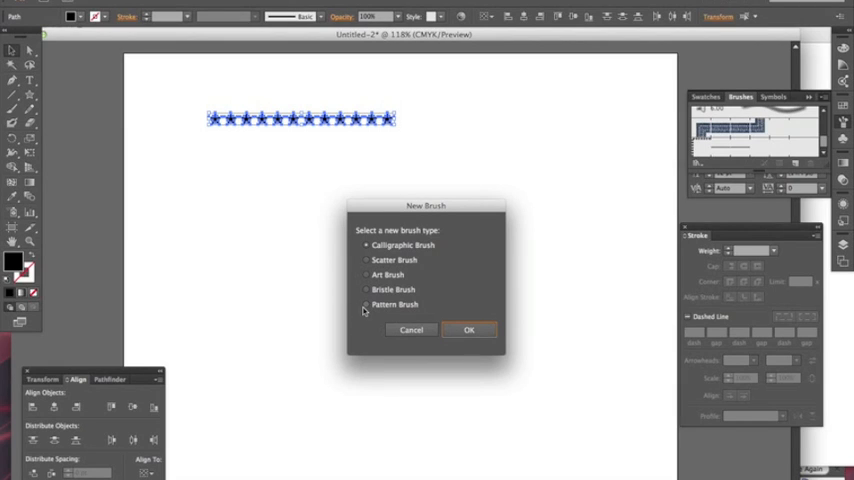
- Choose Pattern Brush as the new brush type and confirm it
click(365, 304)
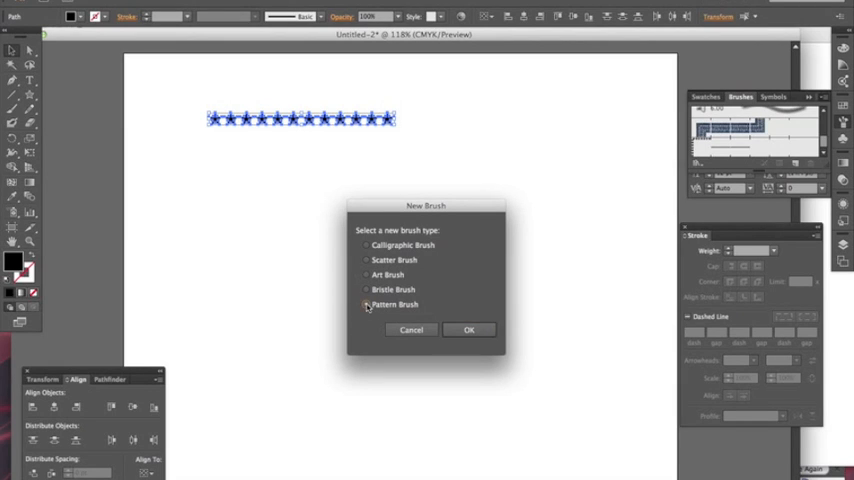
click(366, 304)
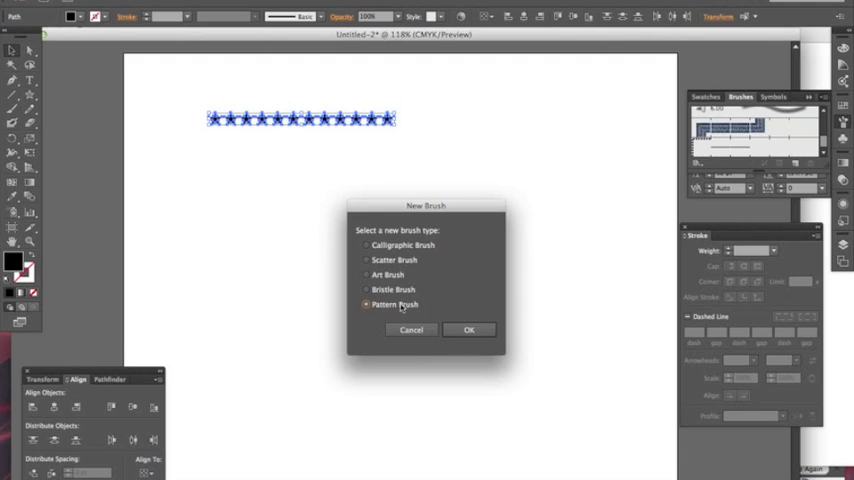
click(469, 330)
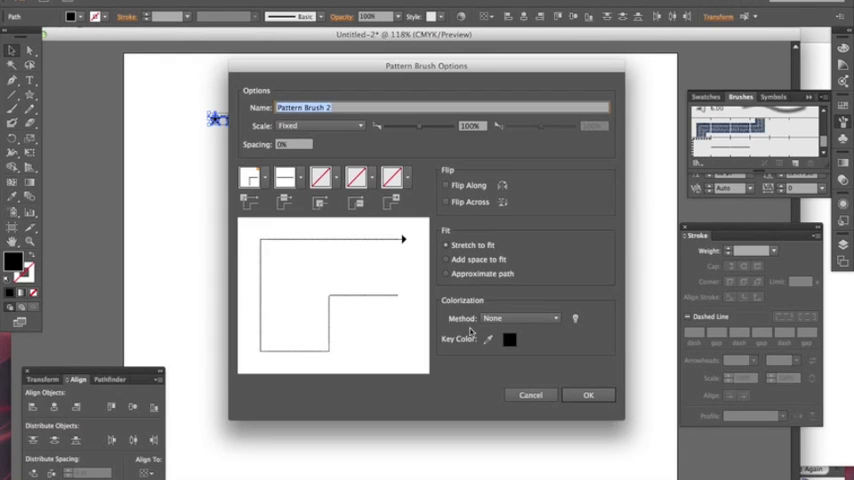
mouse_move(370, 162)
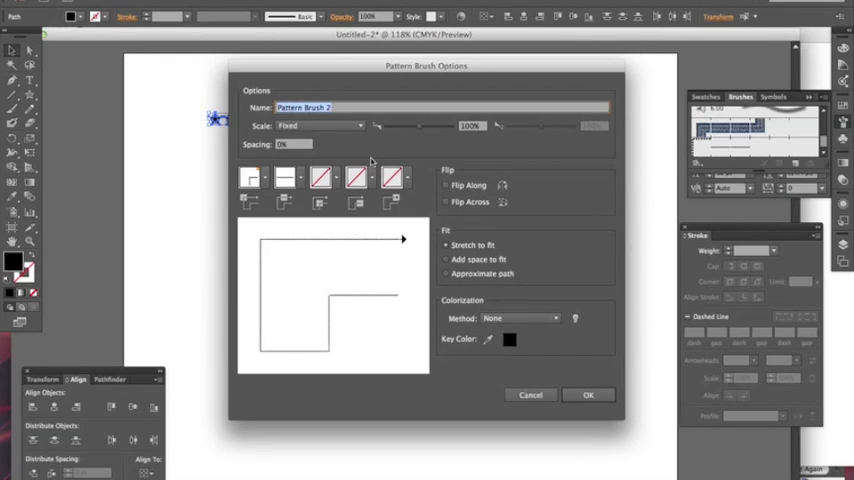
mouse_move(363, 91)
text(stars)
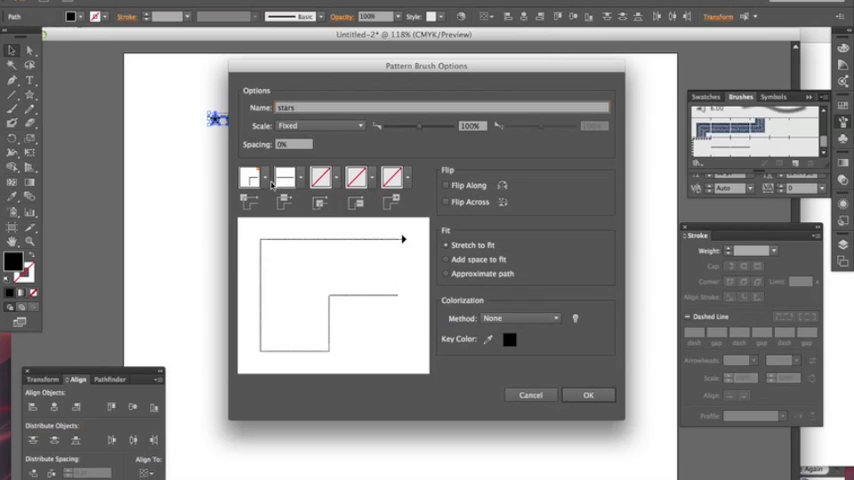
mouse_move(276, 245)
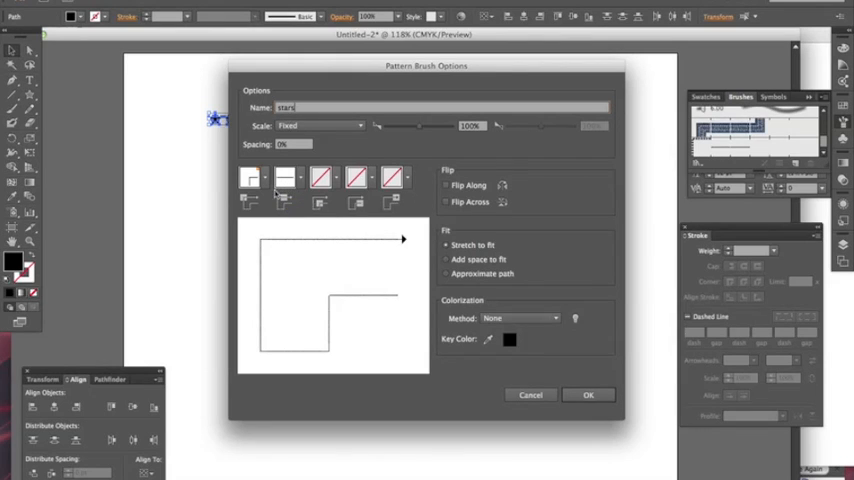
mouse_move(248, 213)
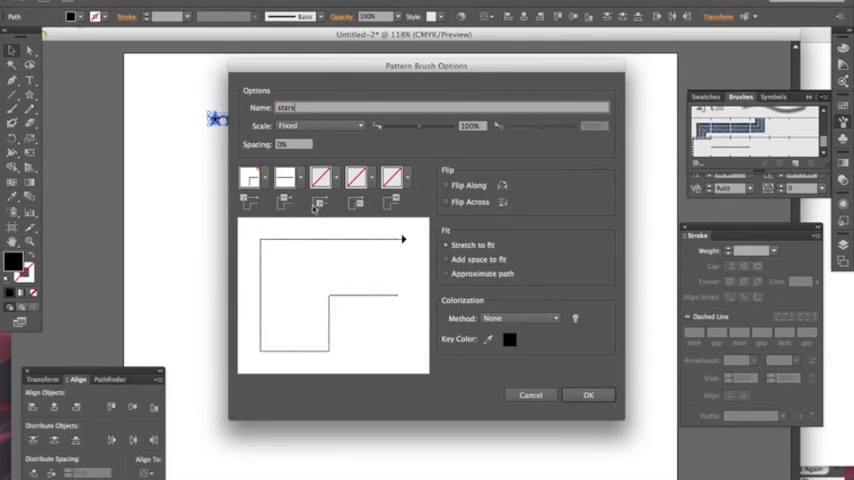
mouse_move(283, 208)
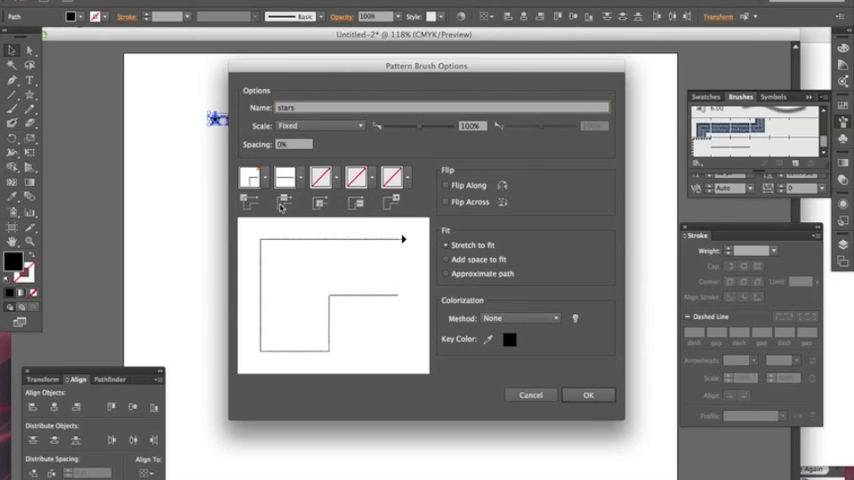
mouse_move(365, 205)
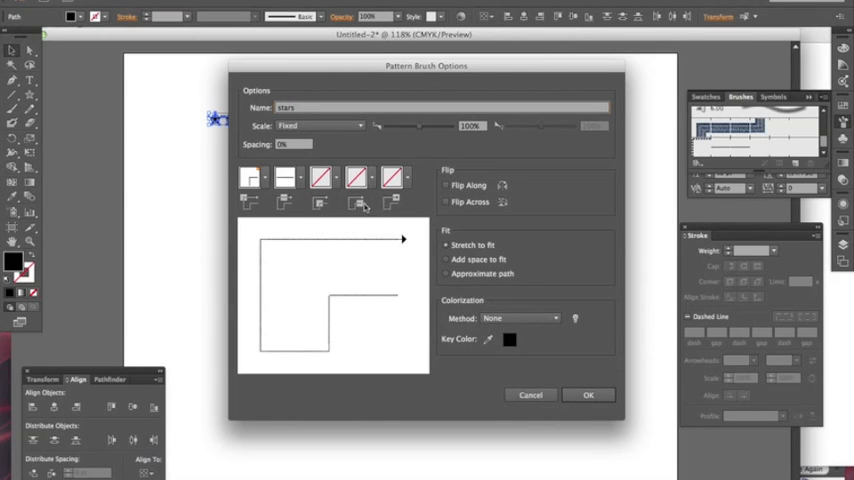
mouse_move(240, 267)
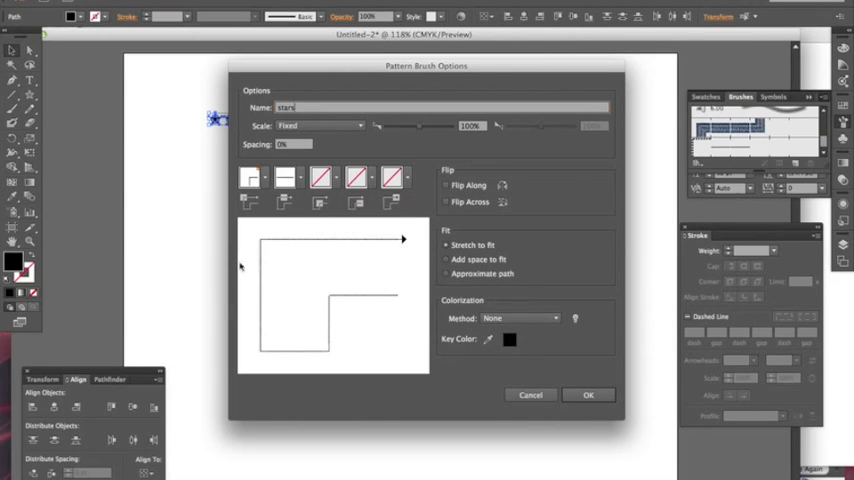
mouse_move(200, 156)
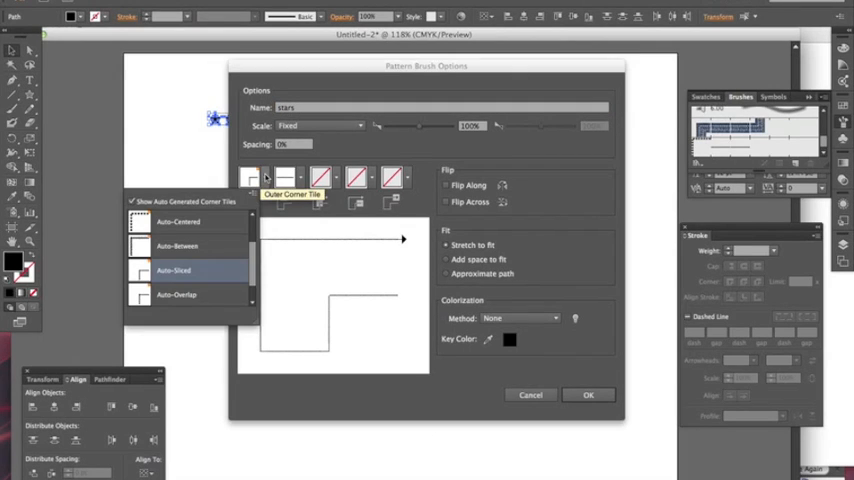
mouse_move(288, 229)
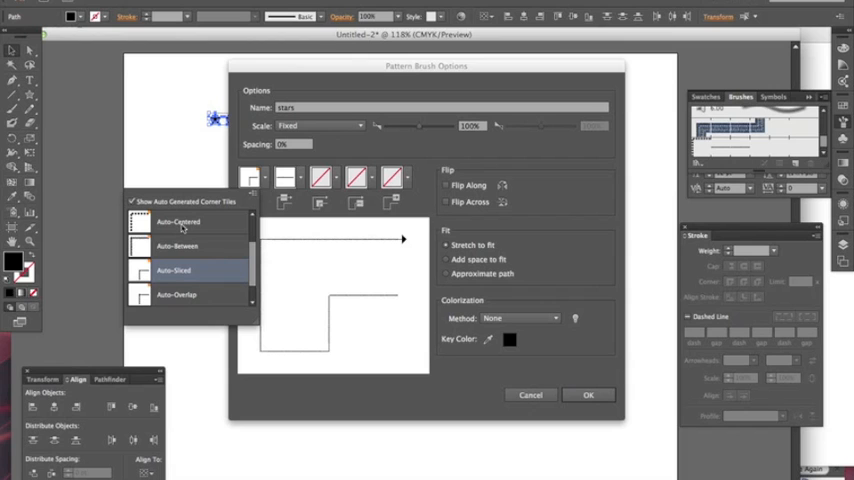
- Use Auto-Centered outer corners and try 10% spacing for the stars brush
click(249, 177)
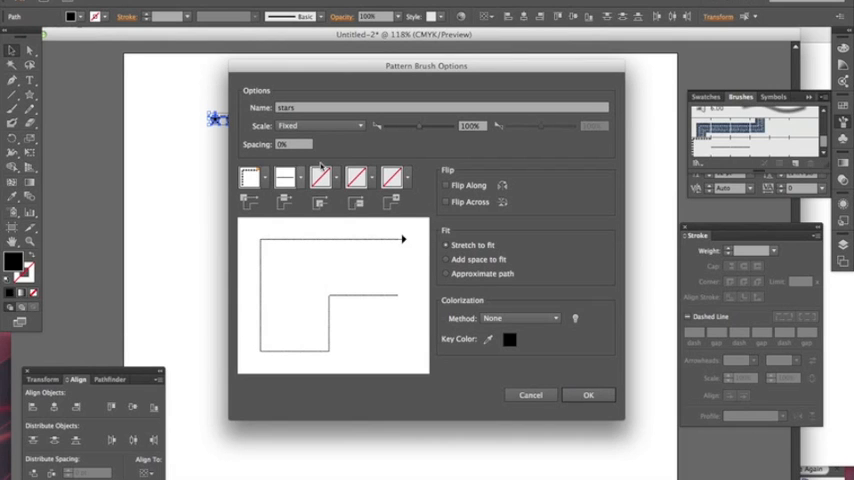
drag(426, 65, 592, 73)
text(10)
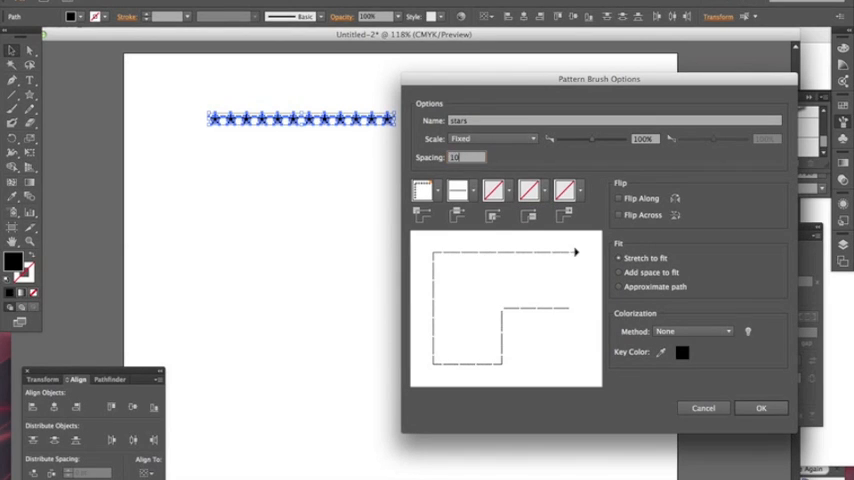
click(618, 197)
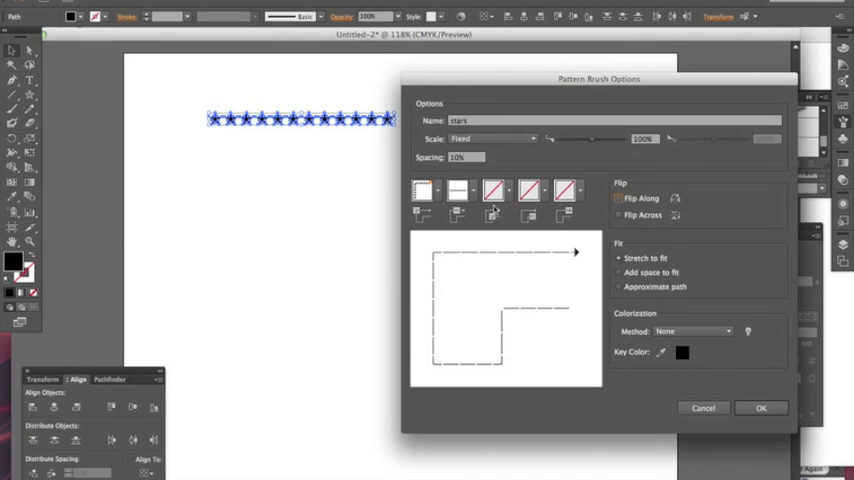
mouse_move(261, 145)
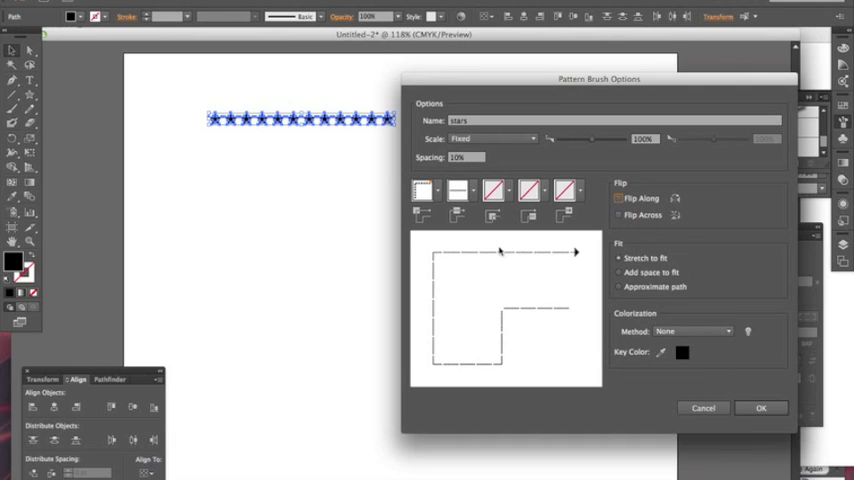
mouse_move(421, 252)
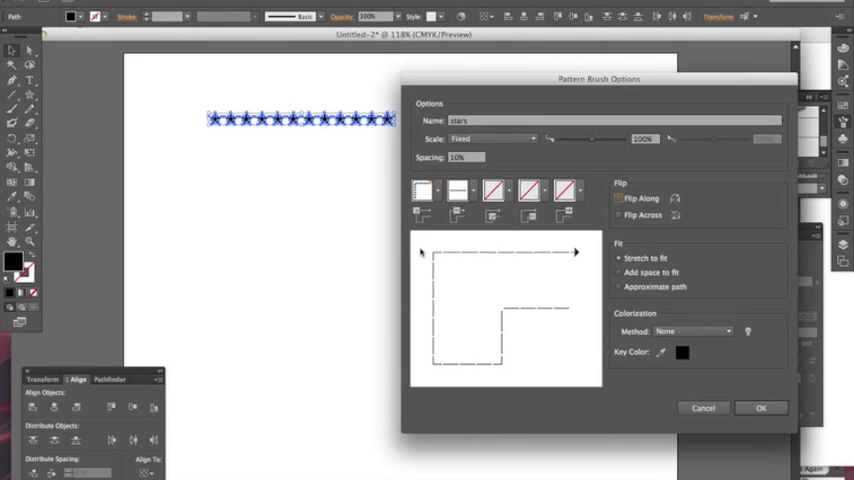
mouse_move(524, 317)
text(0)
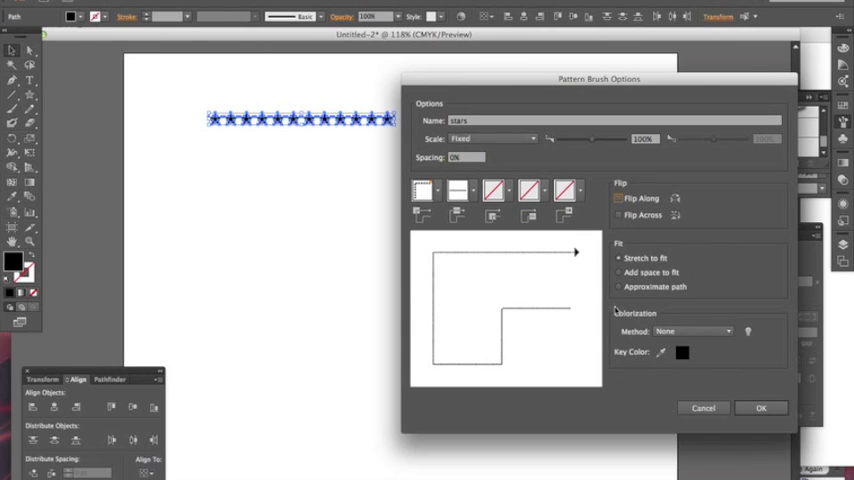
mouse_move(652, 288)
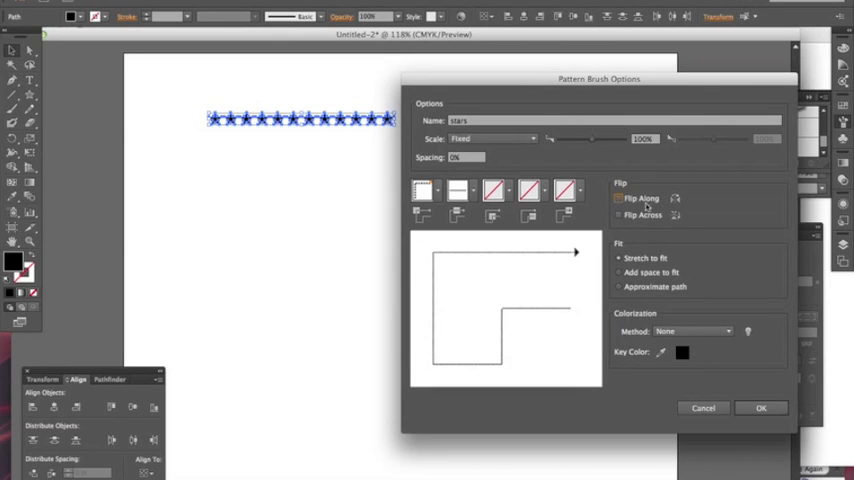
mouse_move(731, 378)
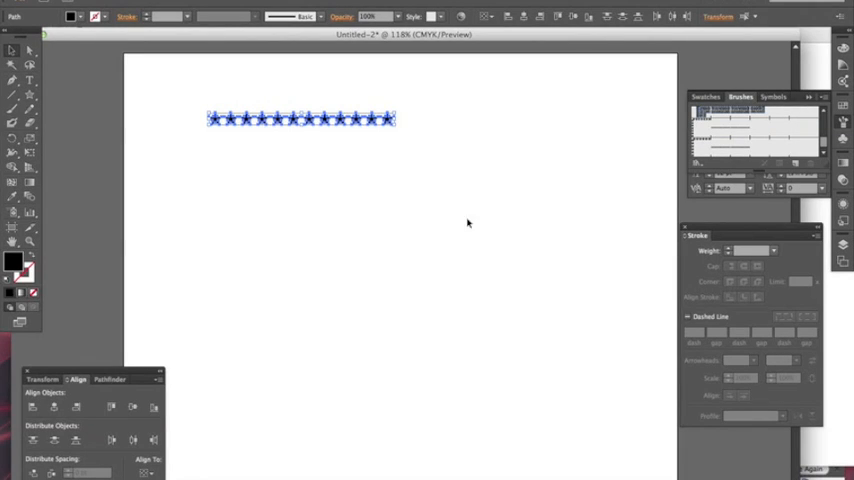
mouse_move(710, 157)
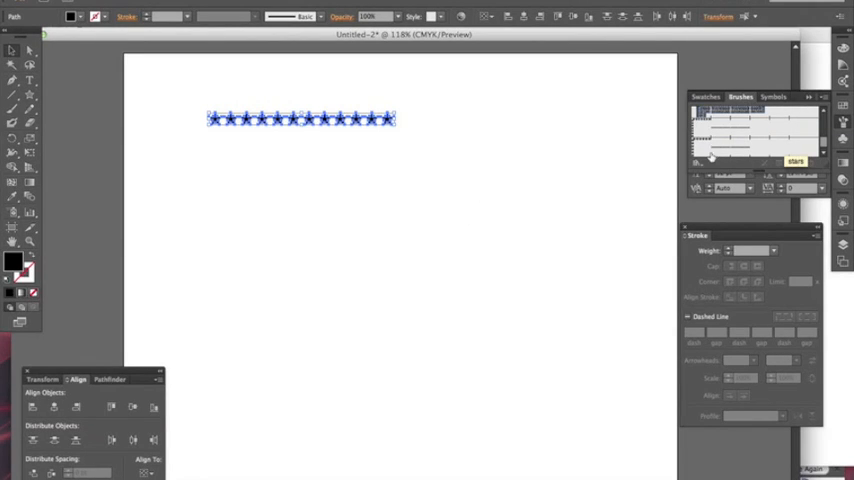
mouse_move(297, 167)
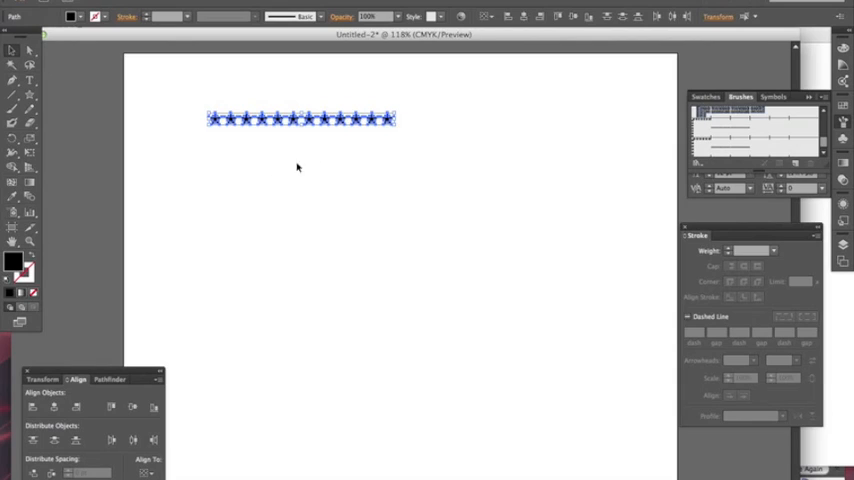
mouse_move(419, 181)
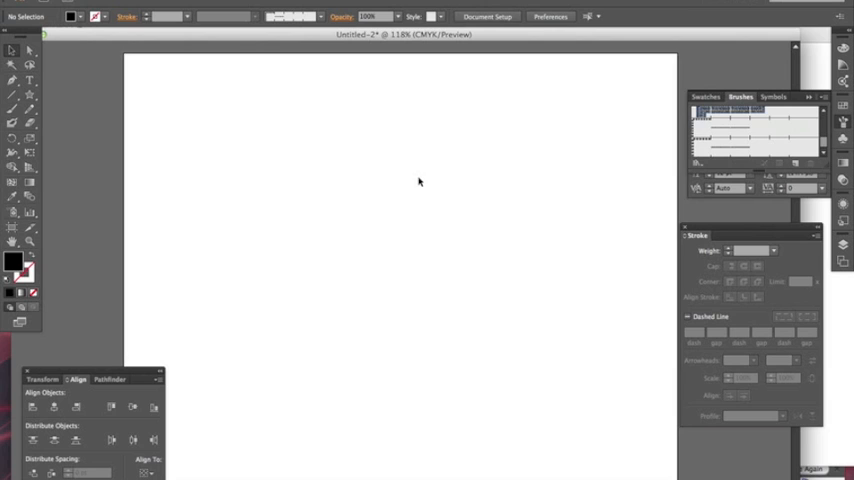
mouse_move(208, 154)
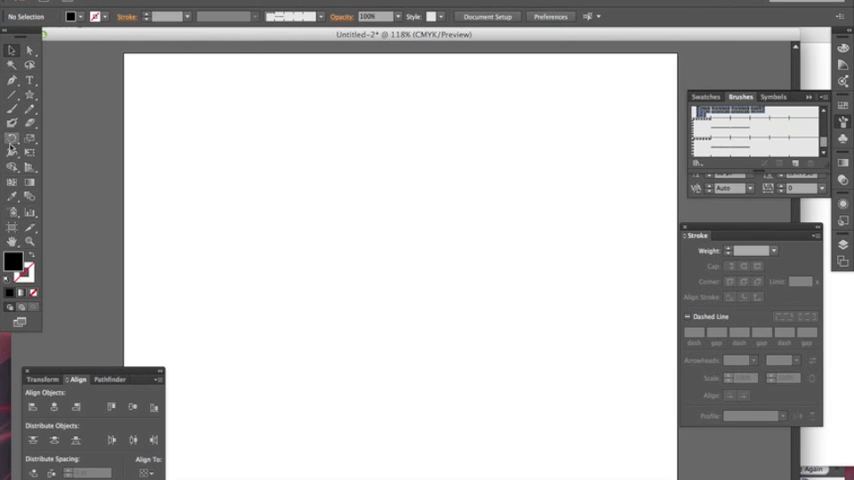
mouse_move(13, 140)
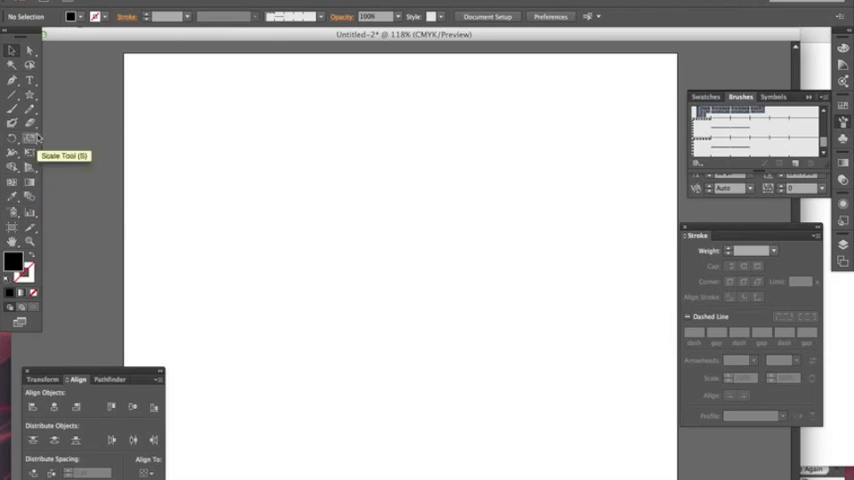
mouse_move(32, 95)
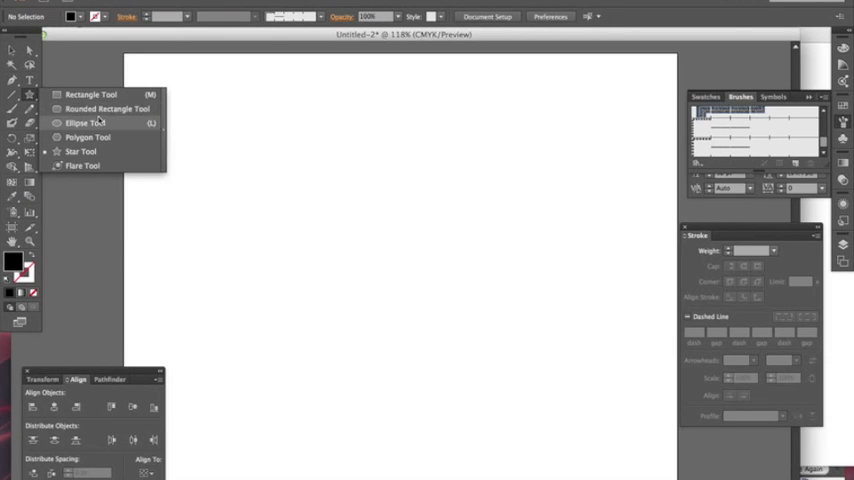
mouse_move(100, 108)
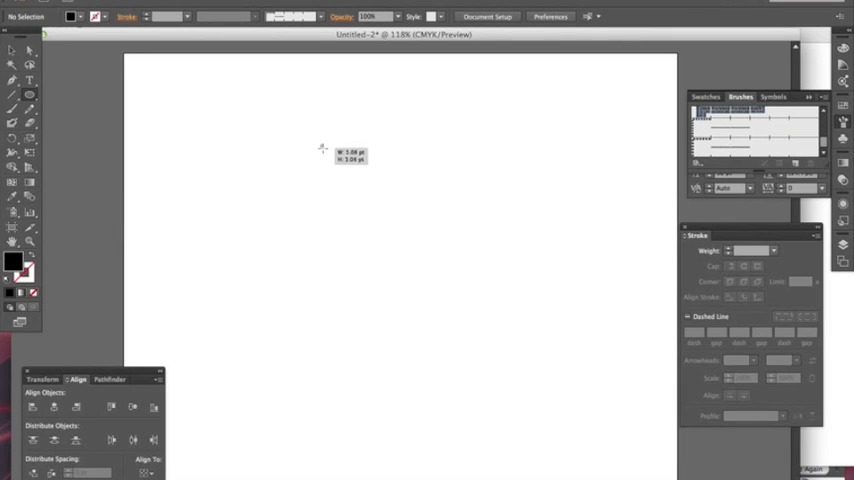
- Draw a small circle near the upper left and swap its fill and stroke
drag(322, 147, 324, 150)
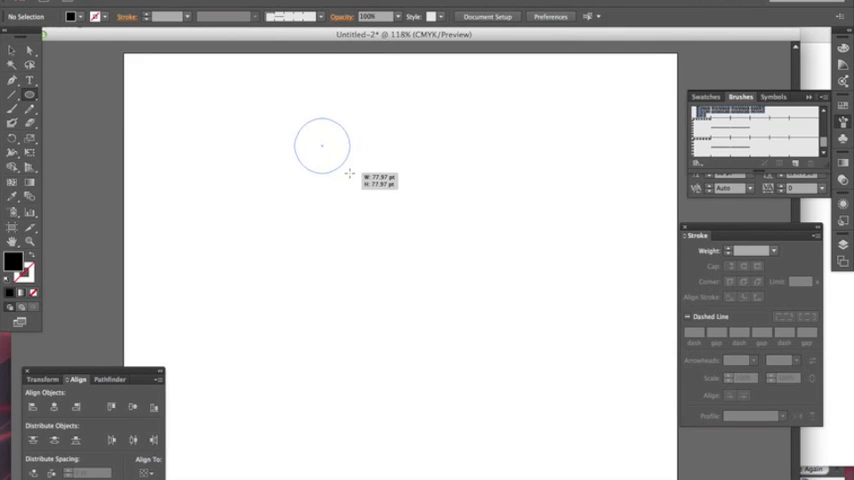
click(27, 258)
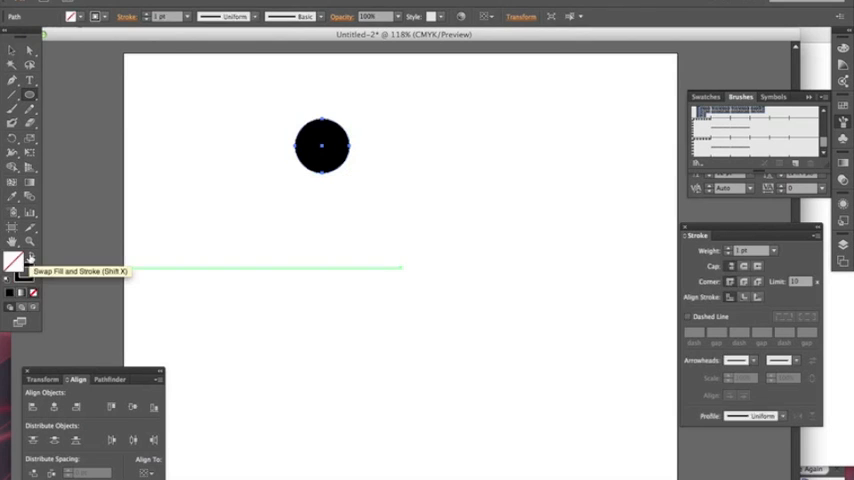
click(18, 262)
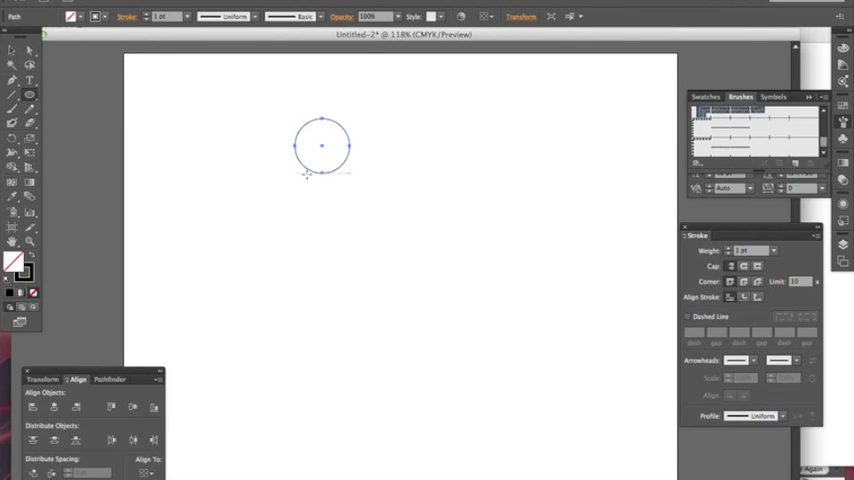
mouse_move(252, 206)
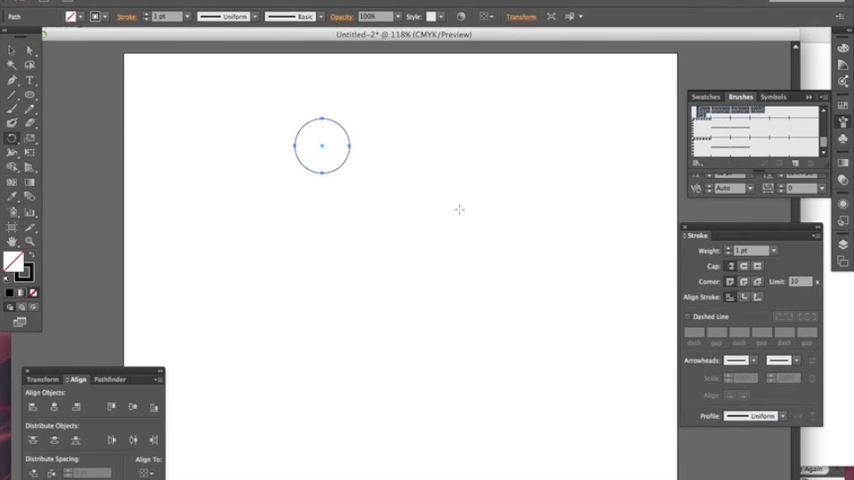
mouse_move(403, 181)
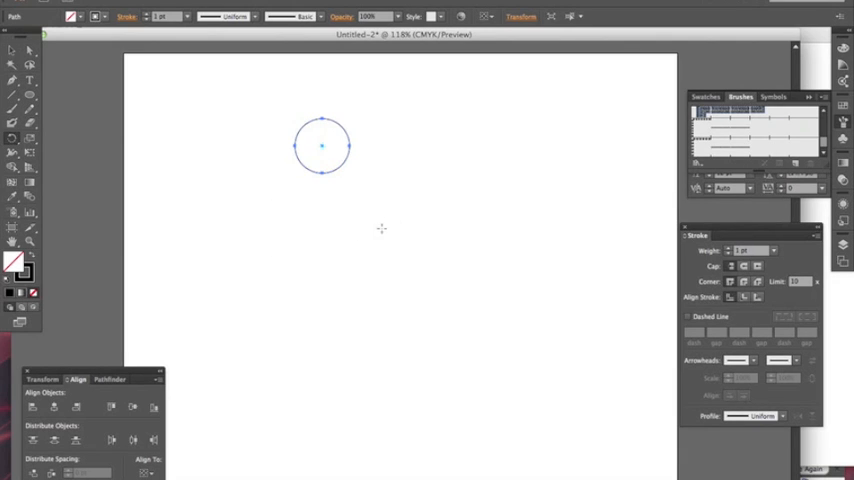
mouse_move(359, 175)
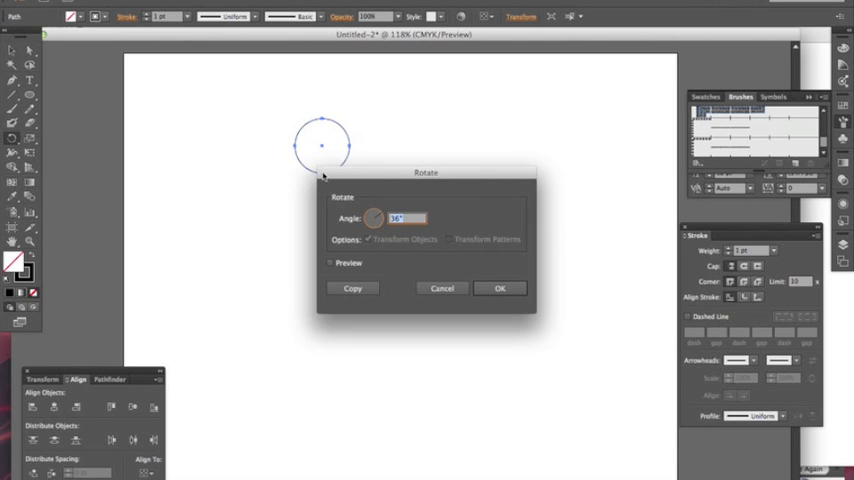
mouse_move(446, 201)
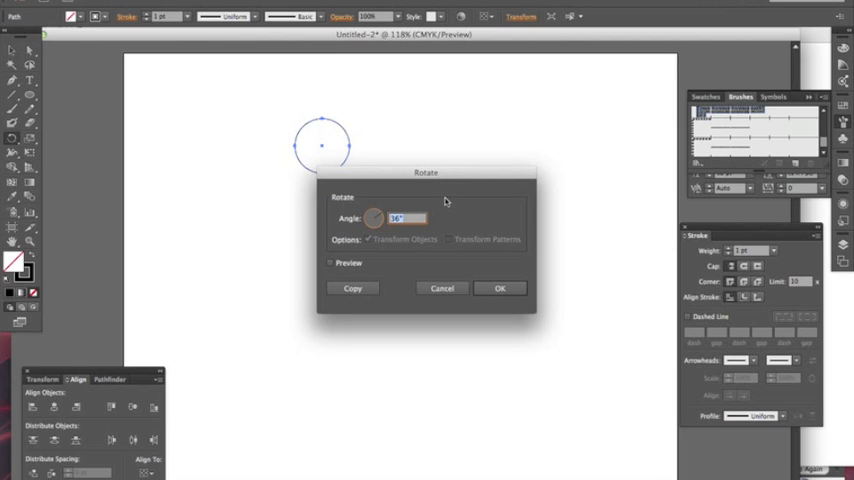
mouse_move(395, 191)
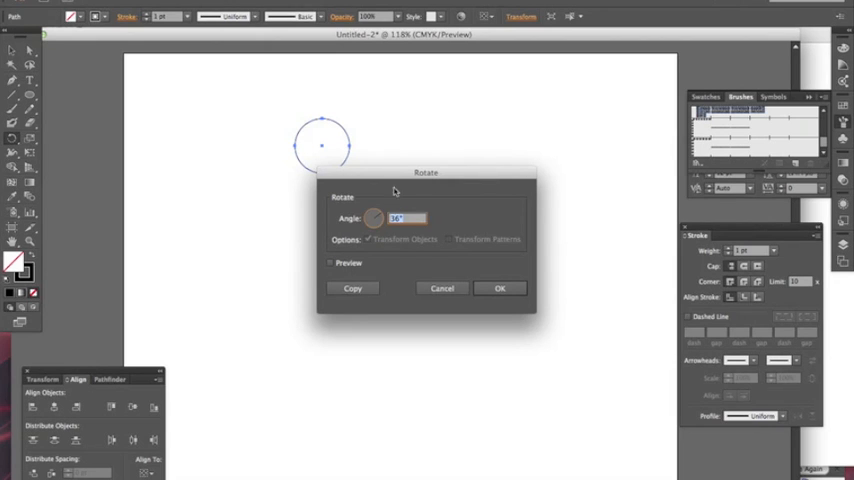
mouse_move(500, 288)
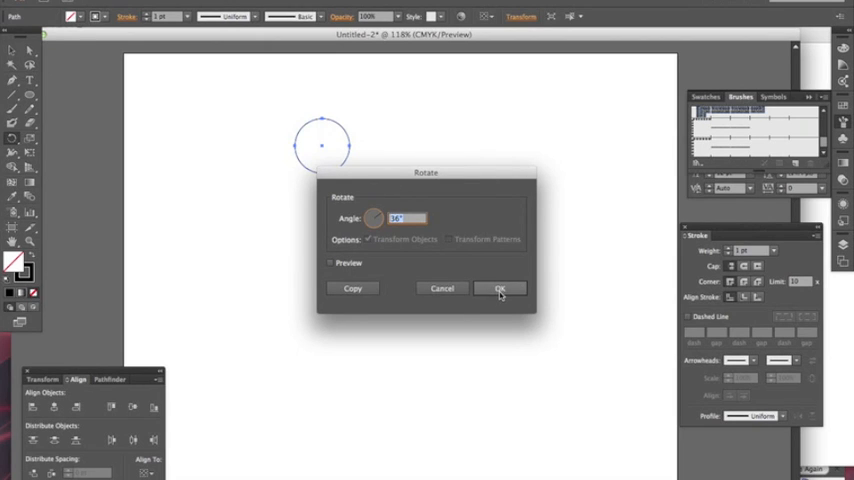
mouse_move(345, 290)
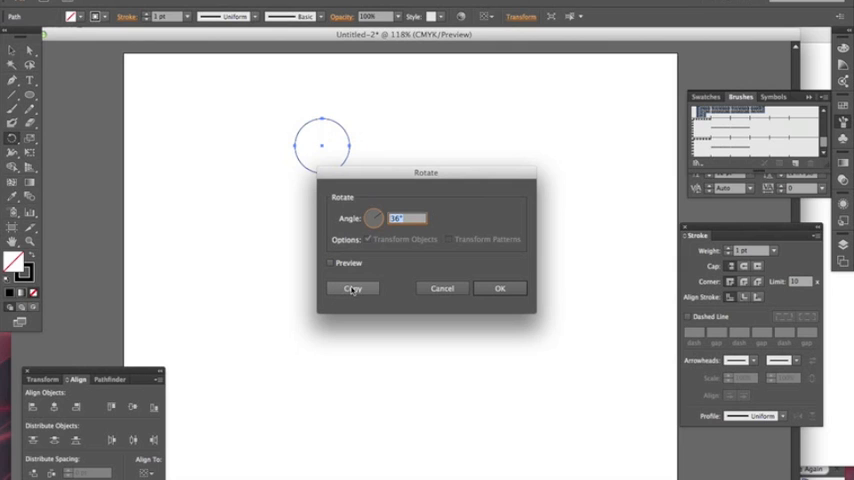
- Make a 36° rotated copy of the circle around the shared centre
click(351, 288)
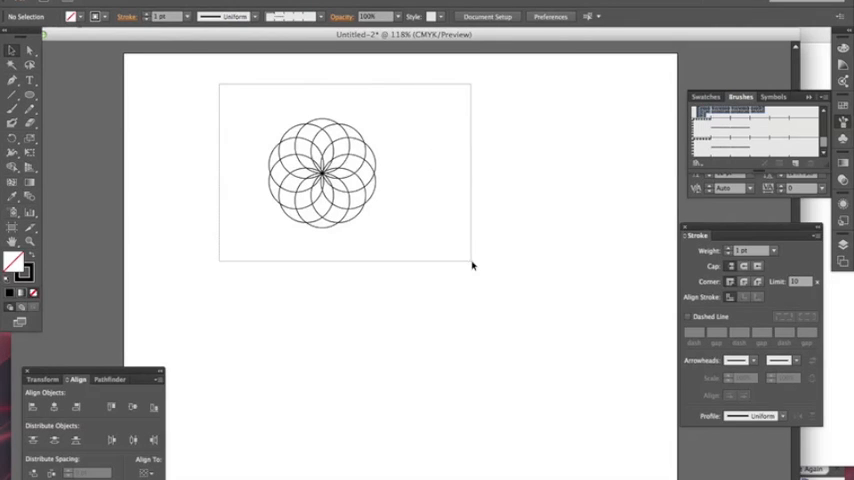
- Select all rosette circles and apply the stars brush to them
click(322, 172)
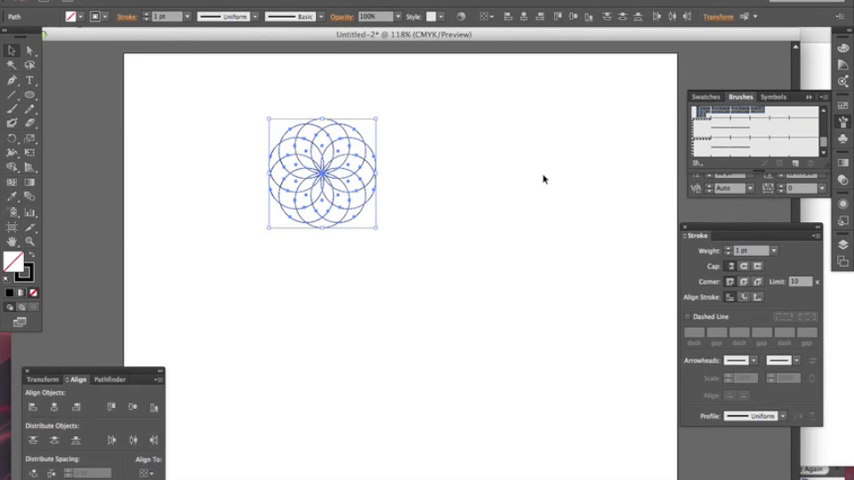
mouse_move(740, 148)
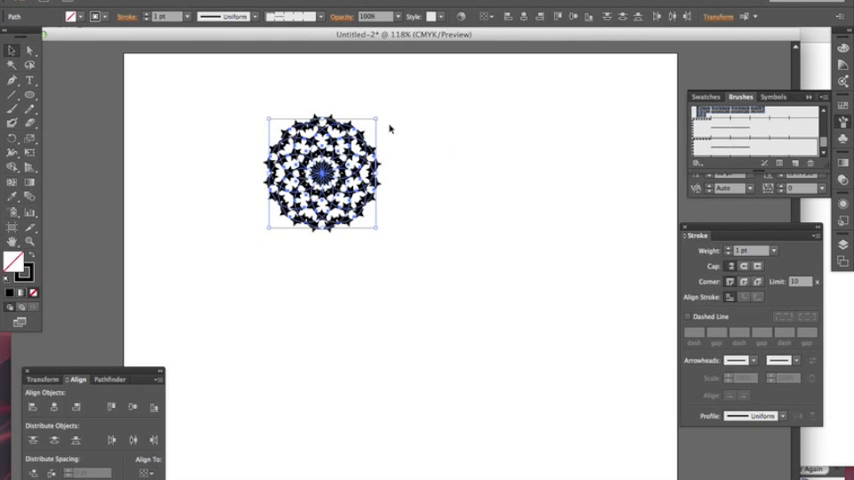
mouse_move(428, 154)
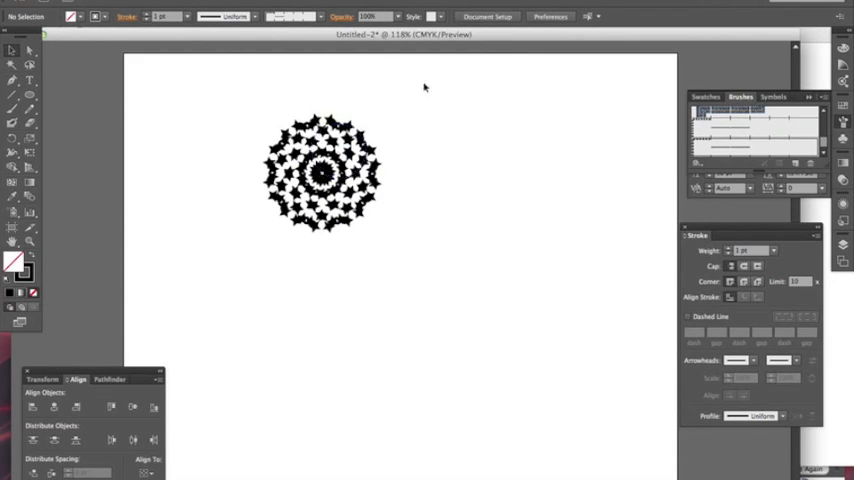
mouse_move(436, 127)
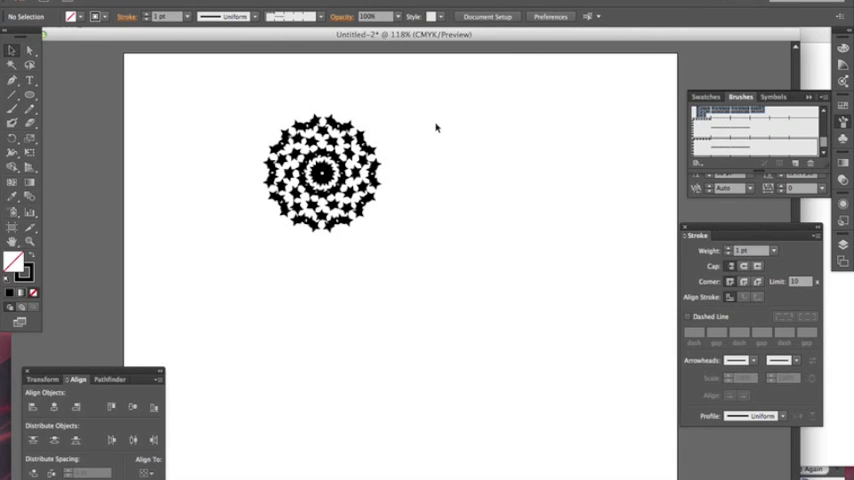
mouse_move(351, 83)
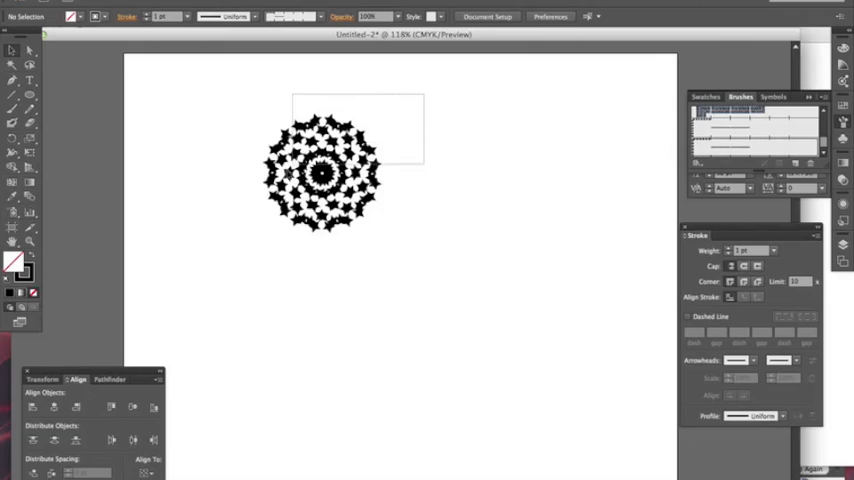
click(320, 170)
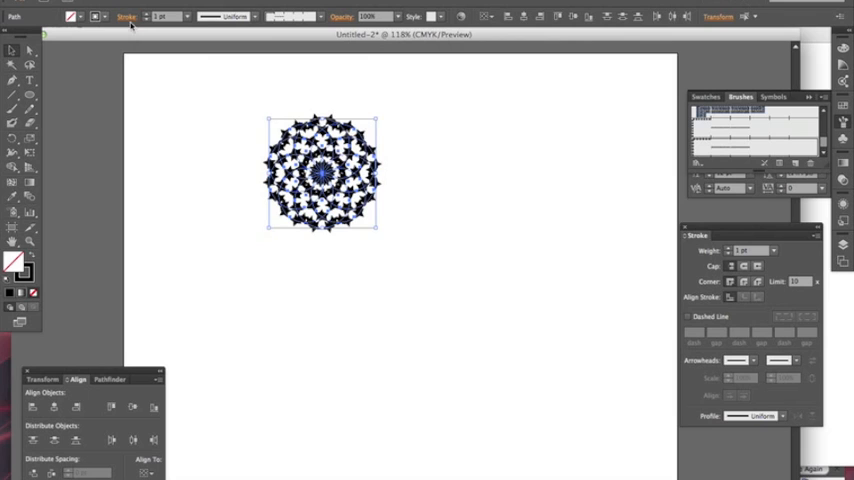
- Set the rosette's stroke weight to 0.25 pt, then deselect
click(188, 17)
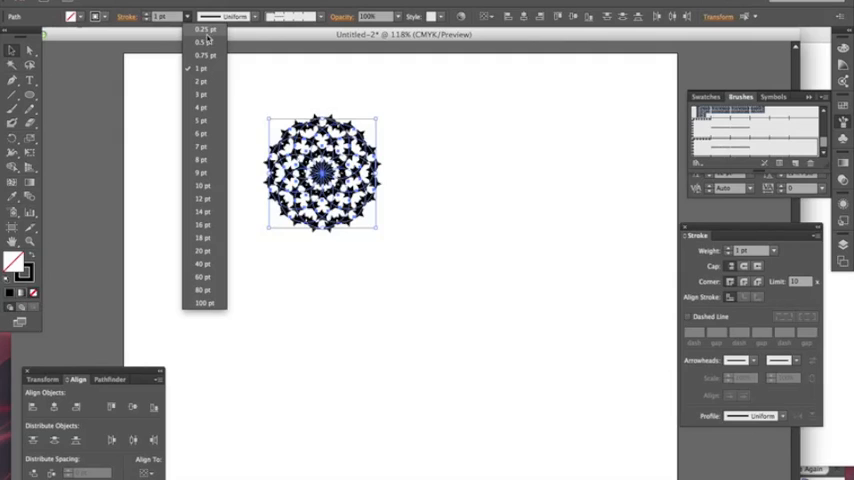
click(203, 30)
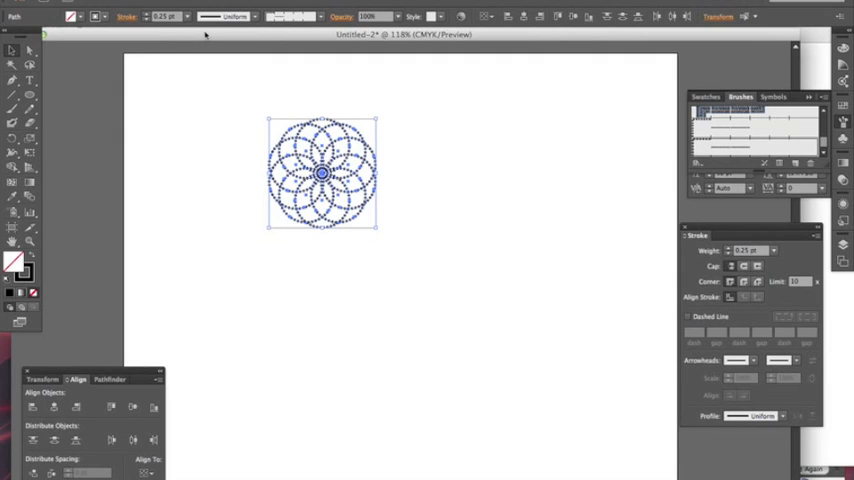
click(210, 190)
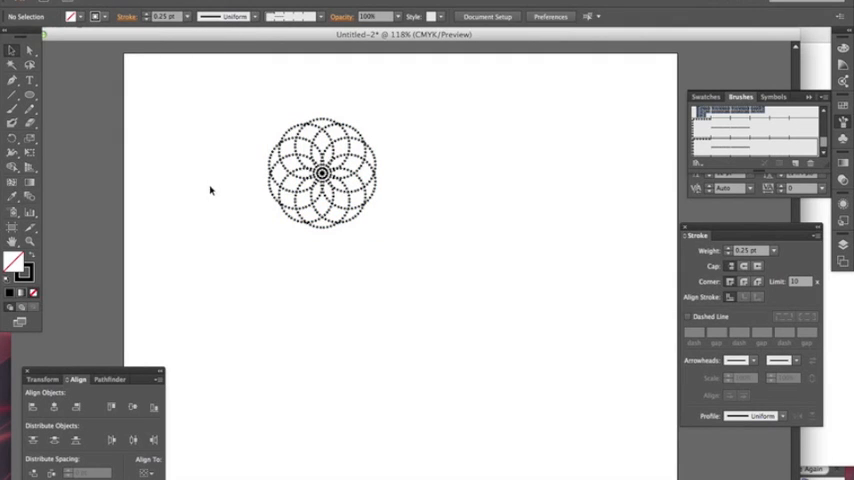
mouse_move(415, 152)
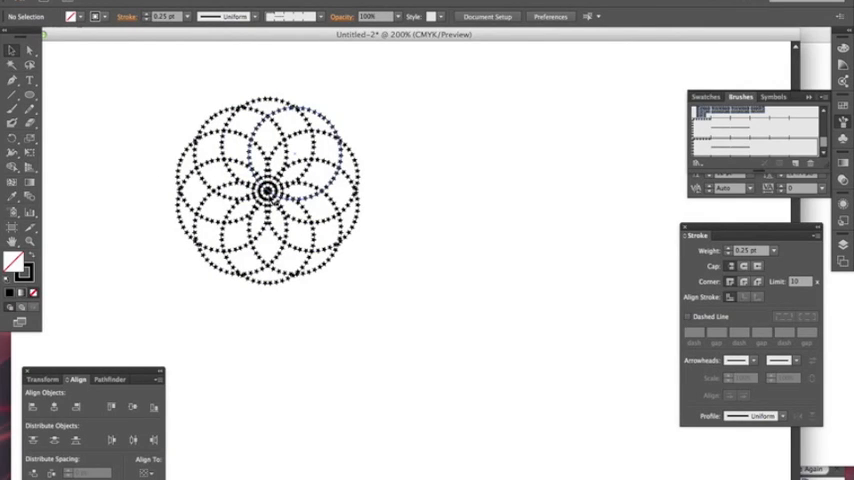
- Select the fine 0.25 pt star rosette
click(267, 190)
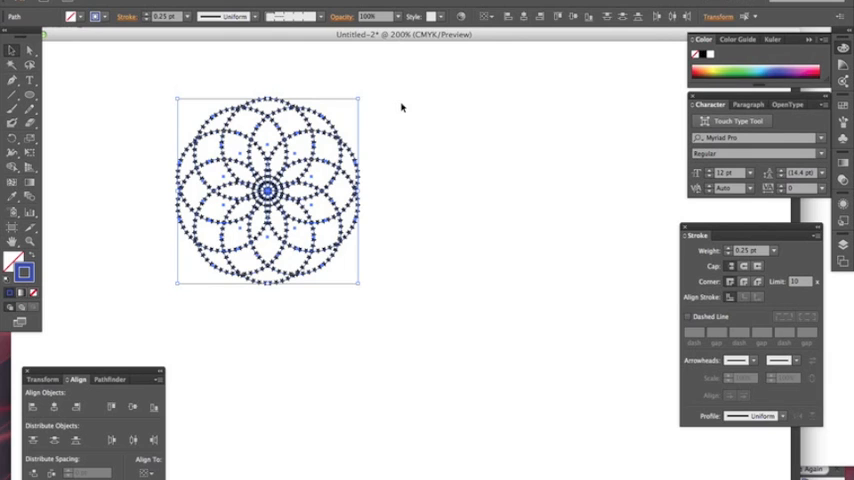
mouse_move(384, 117)
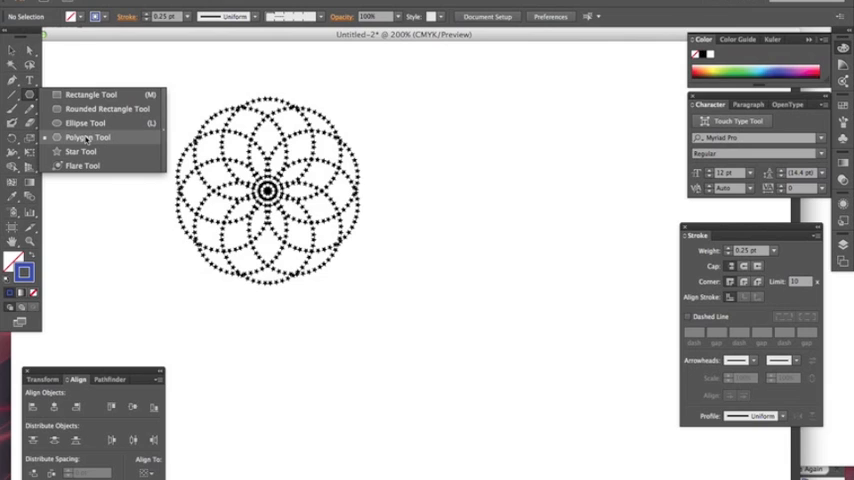
- Pick the Polygon Tool and draw a polygon right of the rosette
click(524, 196)
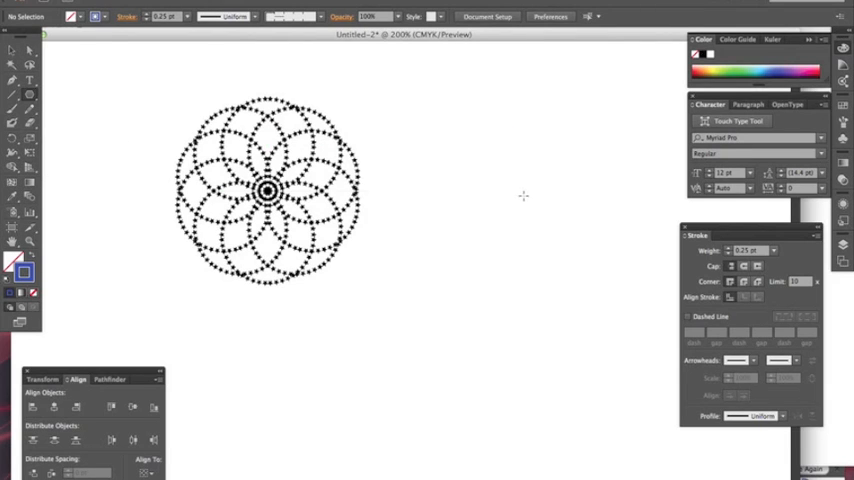
drag(445, 110, 505, 168)
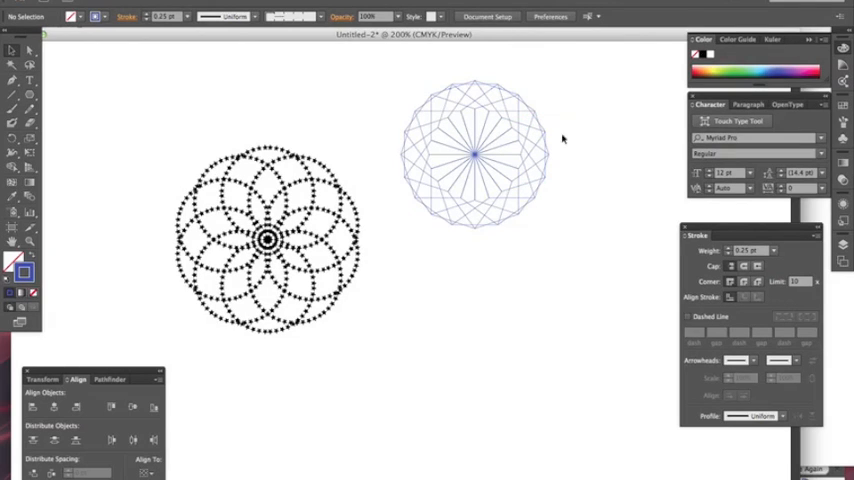
mouse_move(559, 202)
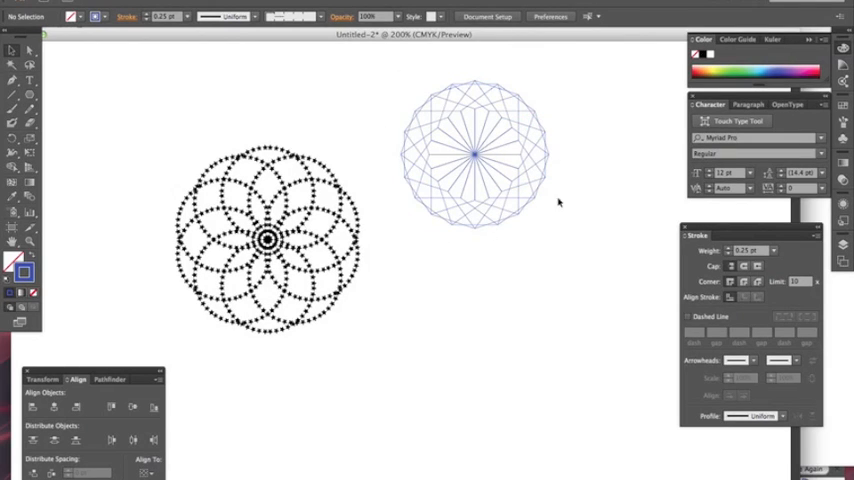
mouse_move(516, 110)
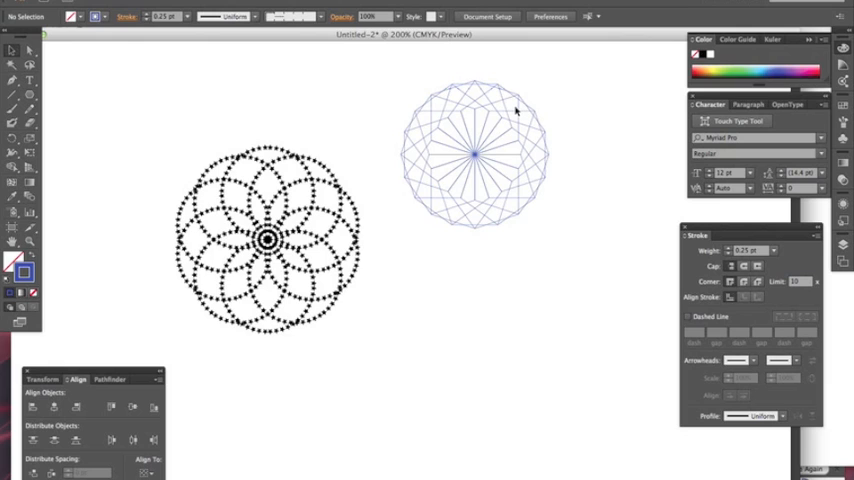
mouse_move(644, 138)
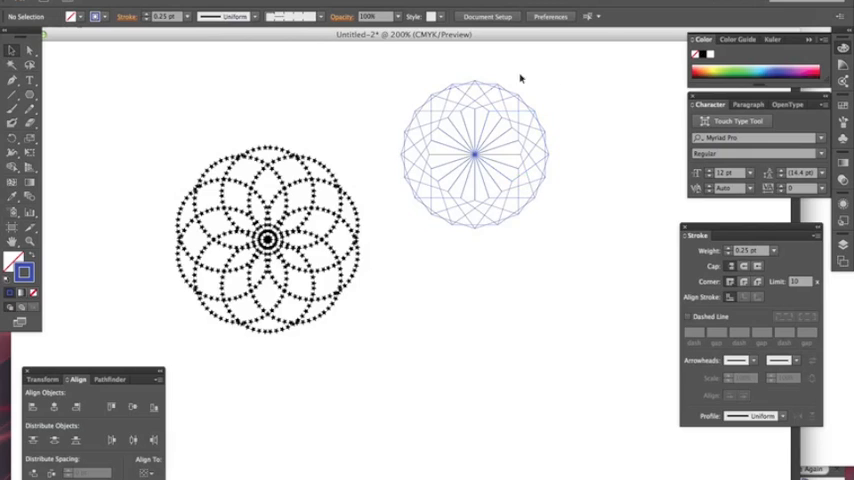
- Select the polygon pattern and apply the star brush from the Brushes panel
drag(563, 78, 573, 270)
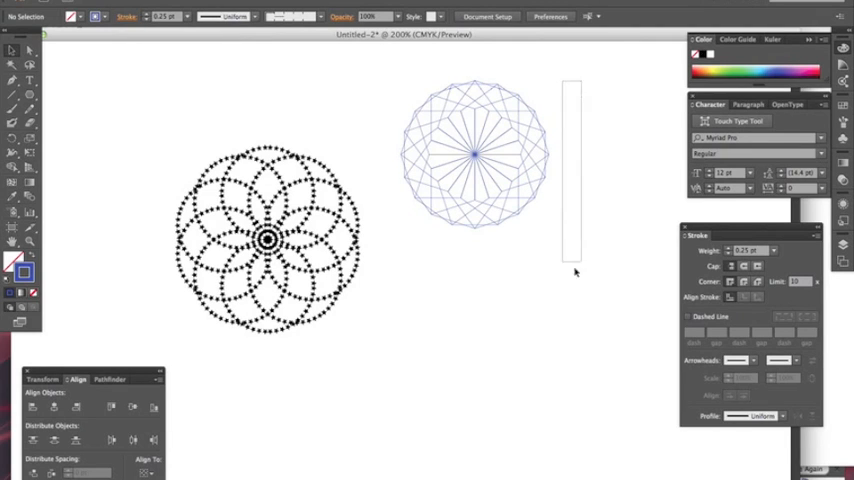
click(470, 155)
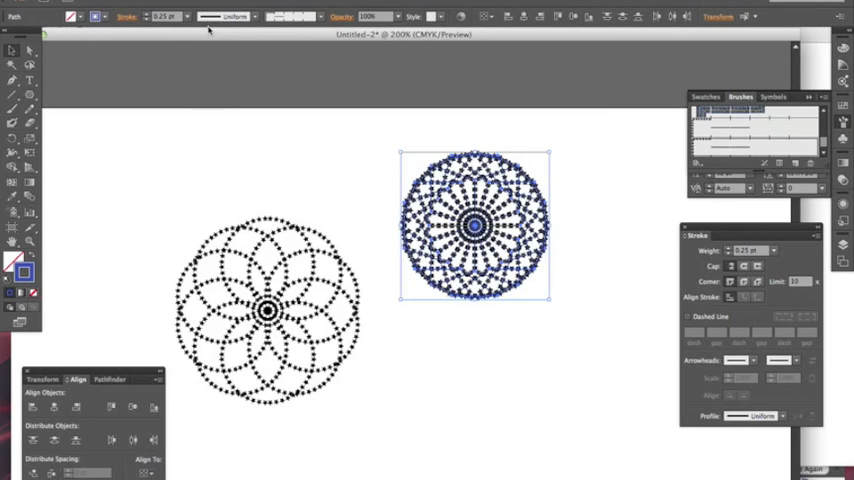
mouse_move(616, 143)
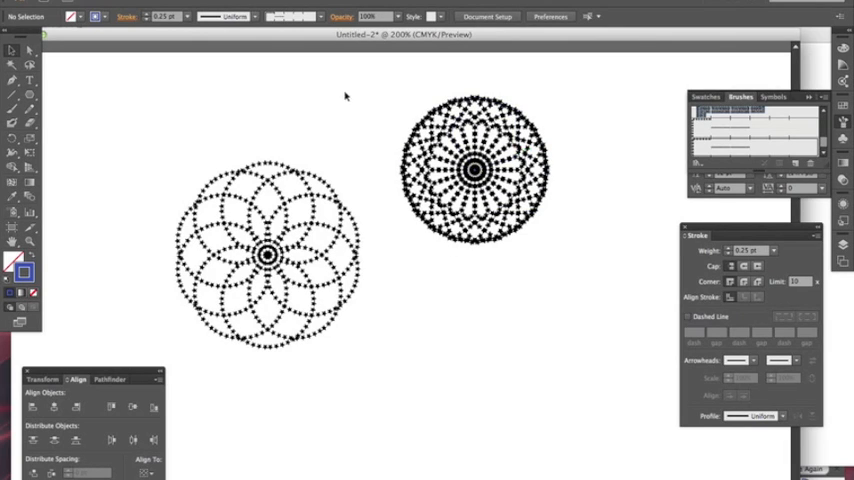
mouse_move(547, 90)
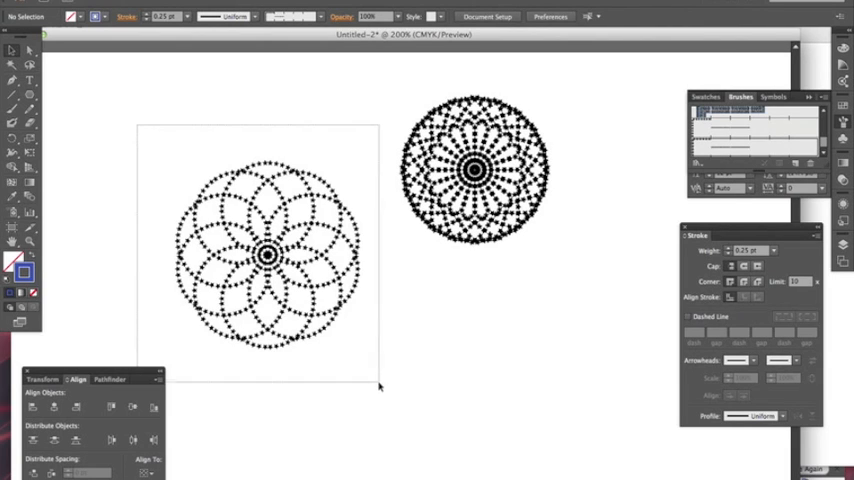
- Expand the appearance of the first star rosette into filled shapes
click(267, 255)
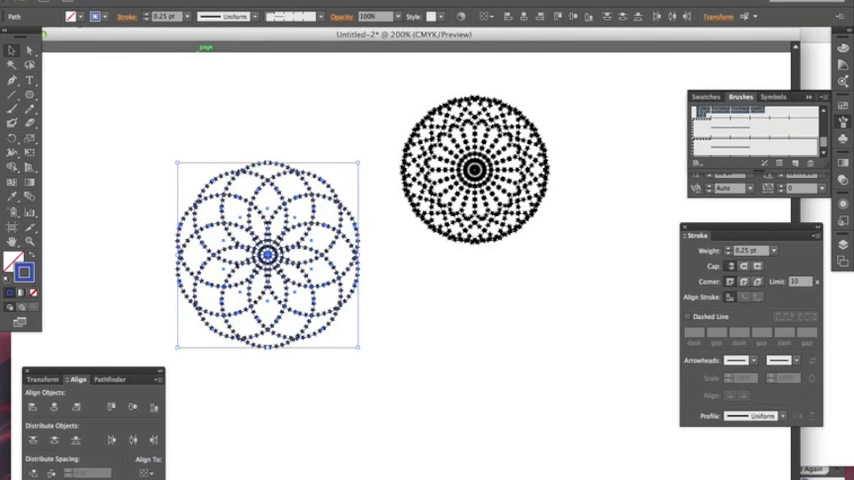
click(200, 6)
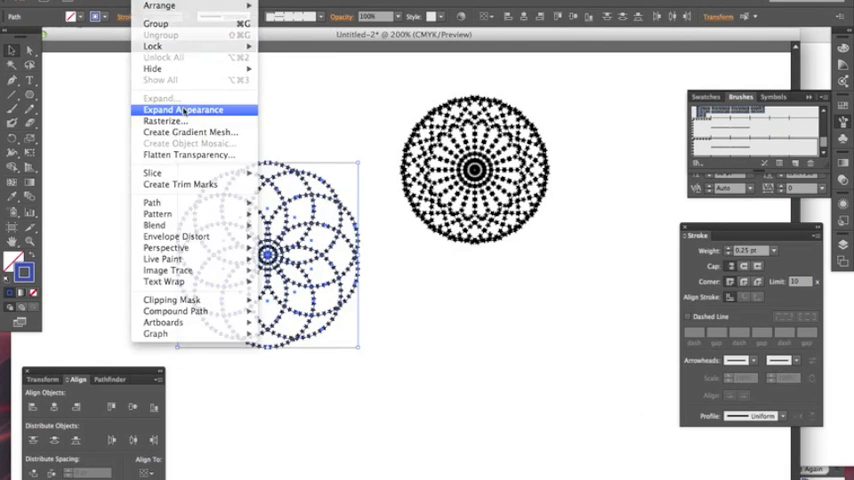
click(182, 109)
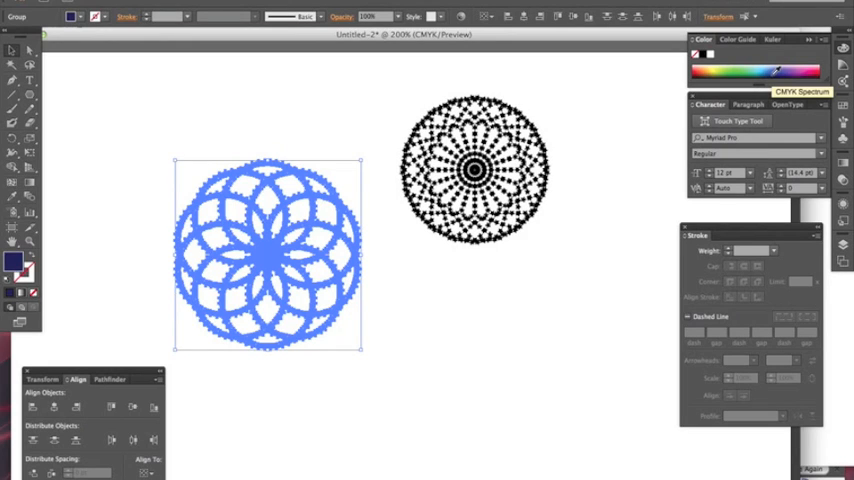
mouse_move(187, 84)
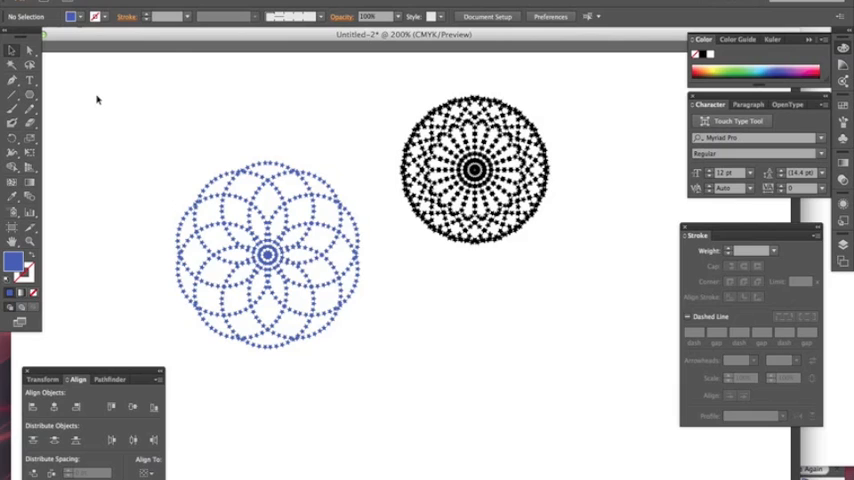
mouse_move(236, 181)
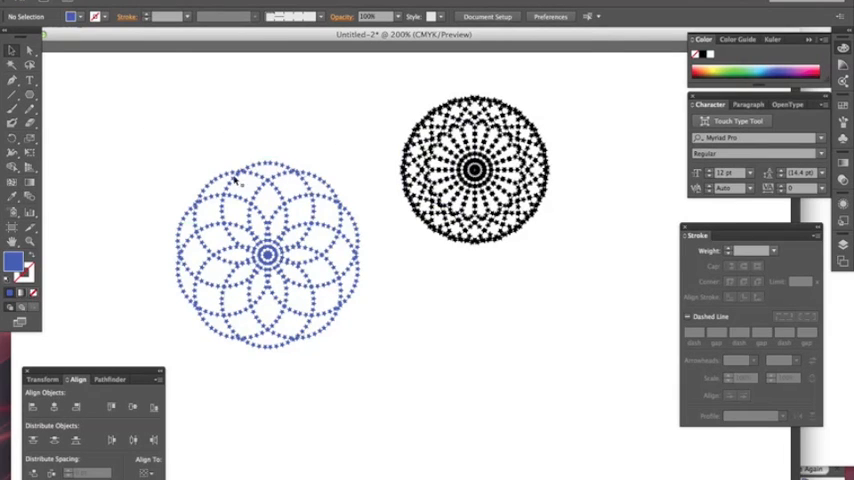
mouse_move(107, 159)
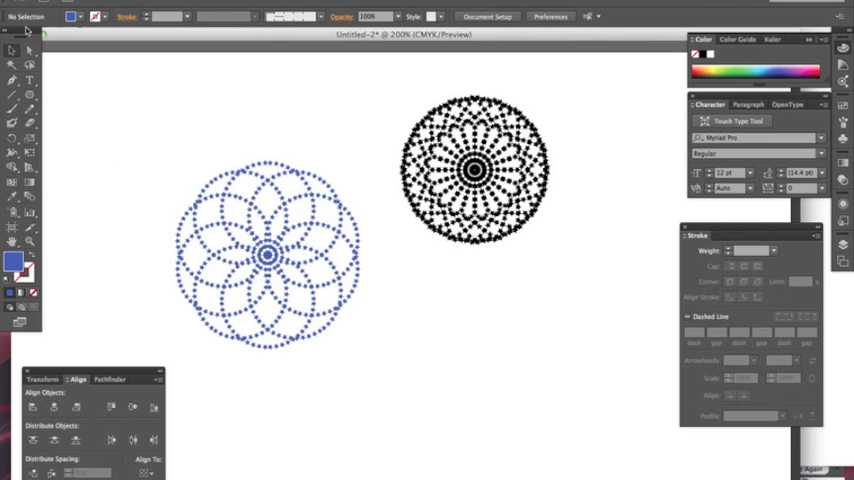
mouse_move(280, 152)
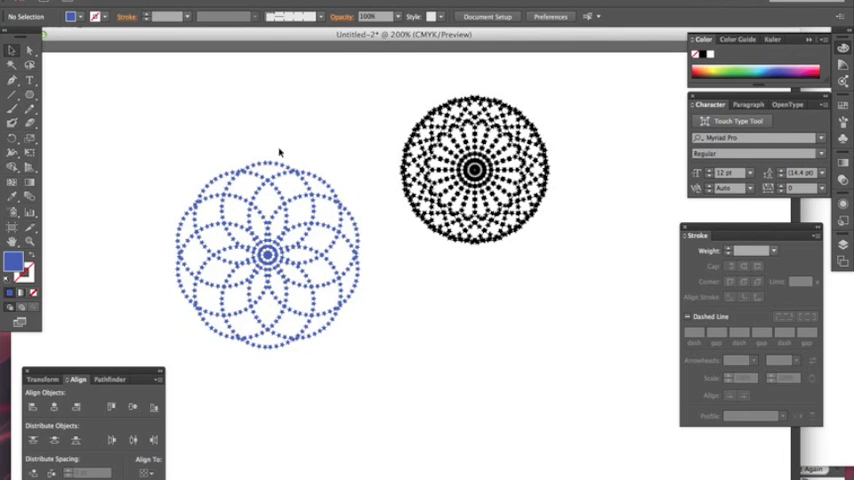